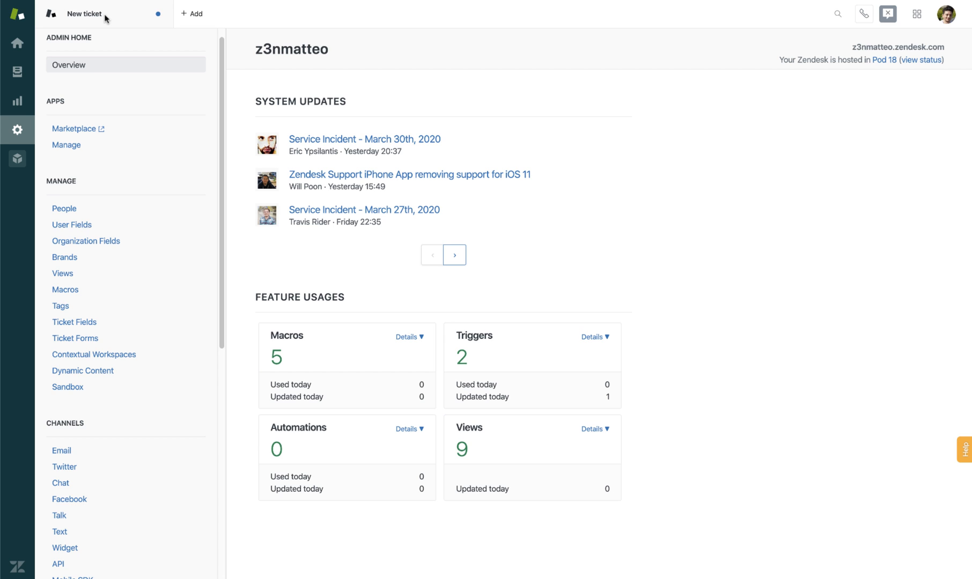
Step: Create a new blank ticket via + Add and discard the earlier unsaved New ticket tab
{"action": "left_click", "coordinate": [192, 14]}
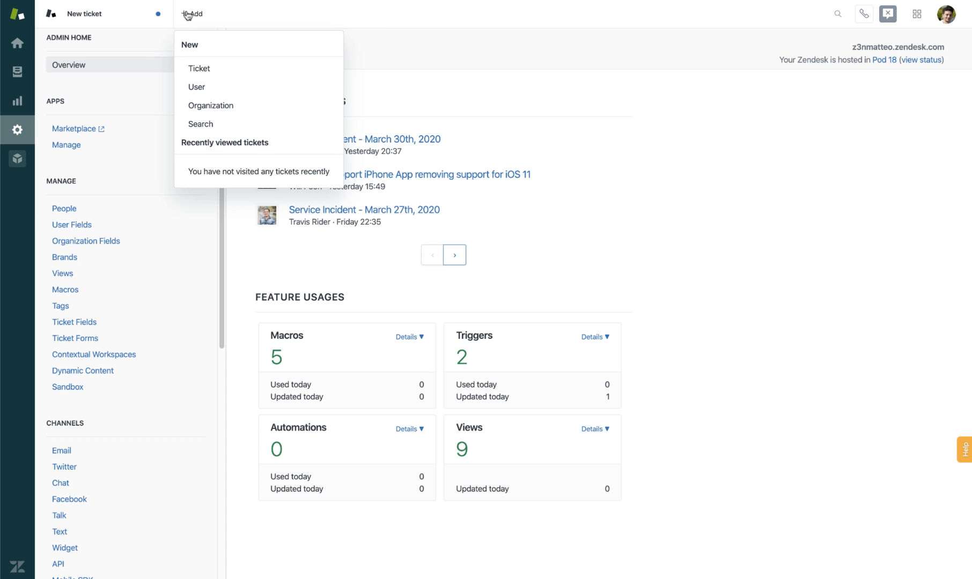
{"action": "mouse_move", "coordinate": [199, 68]}
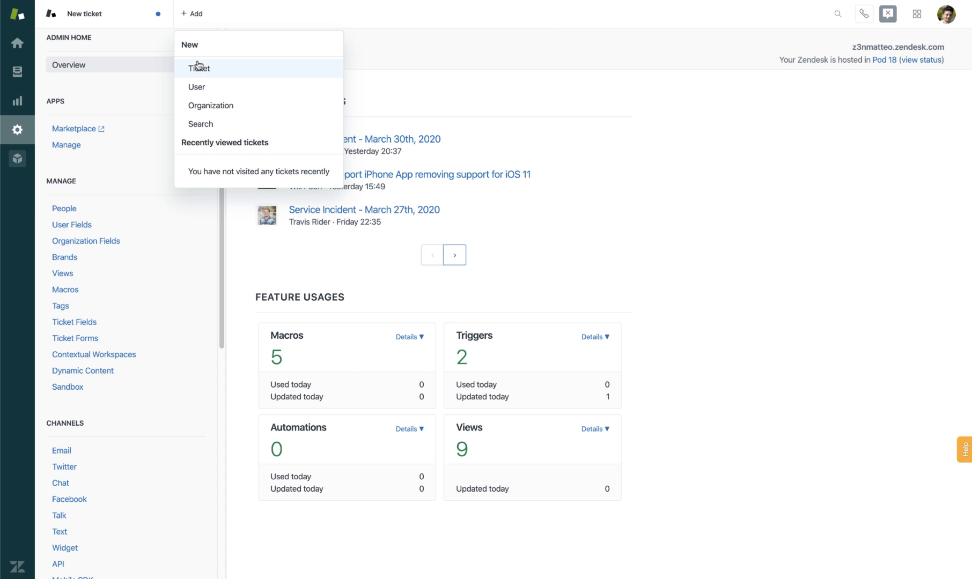
{"action": "left_click", "coordinate": [199, 69]}
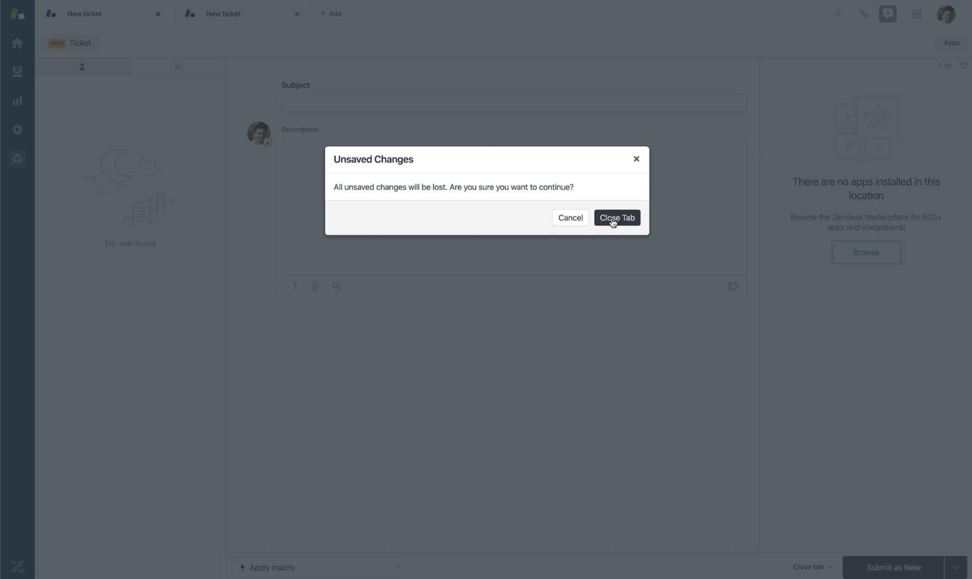
{"action": "left_click", "coordinate": [615, 218]}
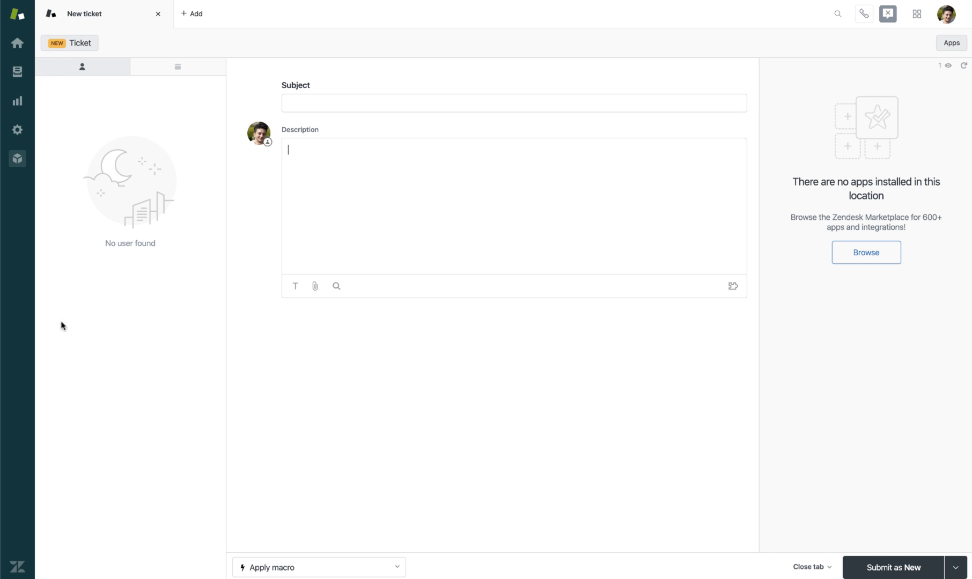
{"action": "mouse_move", "coordinate": [57, 73]}
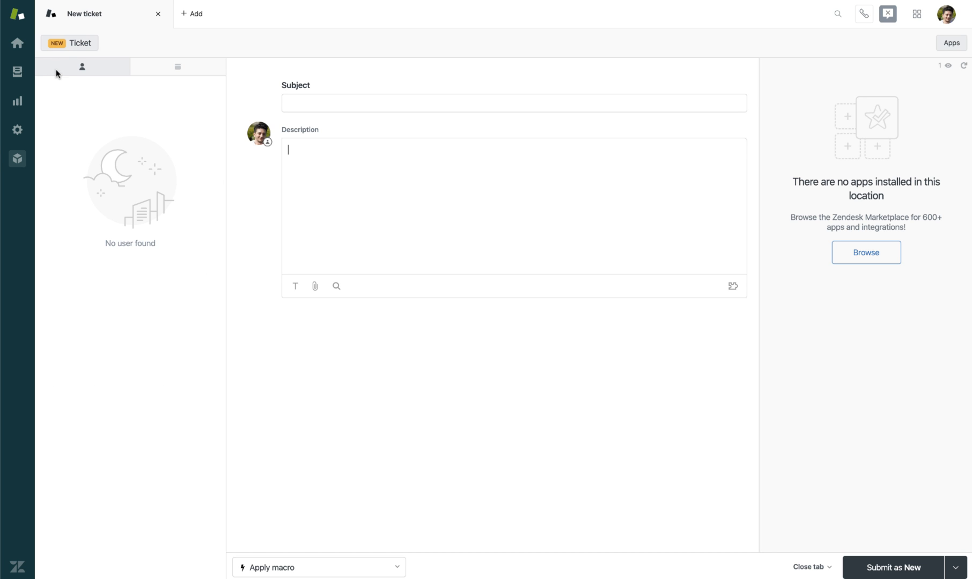
{"action": "mouse_move", "coordinate": [230, 170]}
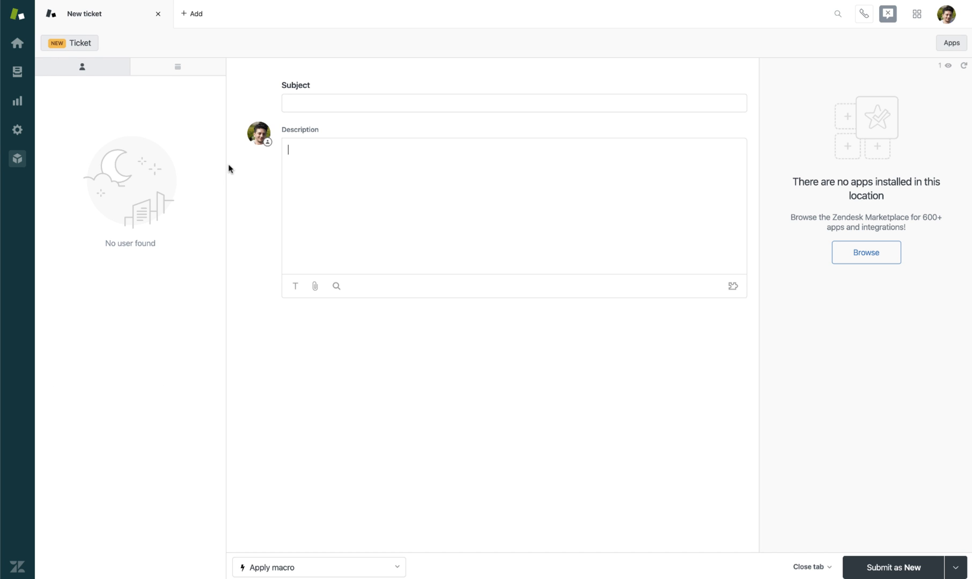
{"action": "mouse_move", "coordinate": [231, 301]}
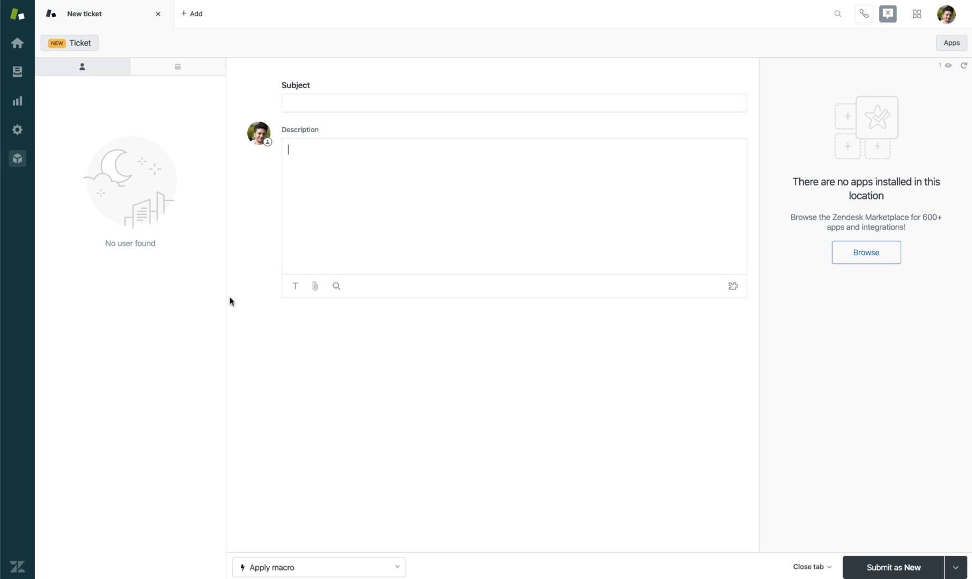
{"action": "mouse_move", "coordinate": [97, 295]}
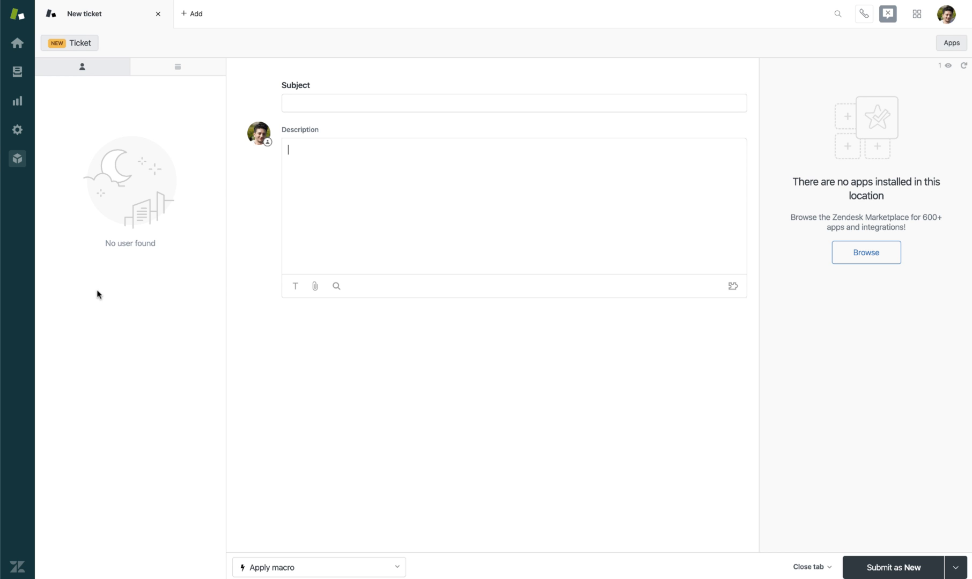
Step: Go to Your unsolved tickets and bring up the urgent 'I need help!' ticket #27
{"action": "left_click", "coordinate": [17, 72]}
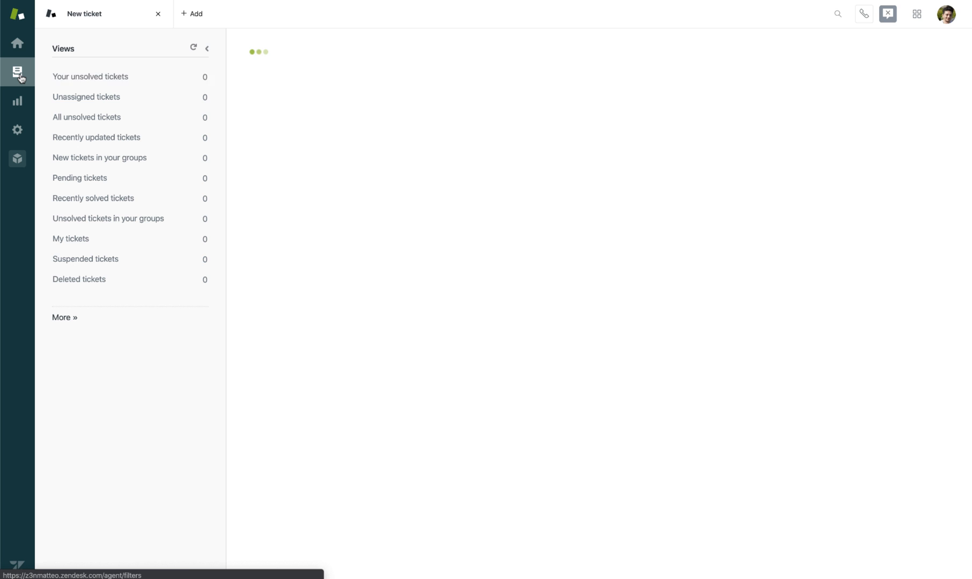
{"action": "left_click", "coordinate": [90, 77]}
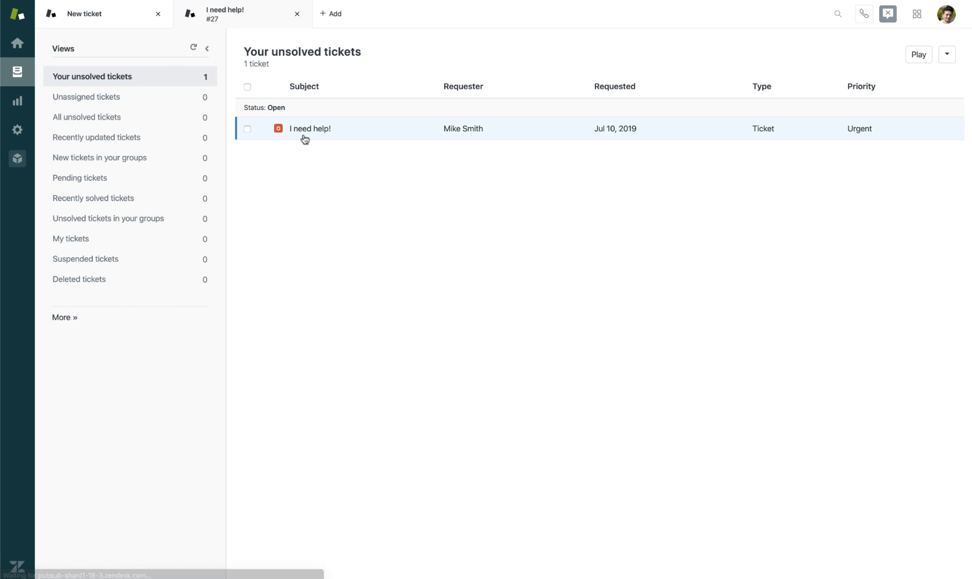
{"action": "left_click", "coordinate": [310, 129]}
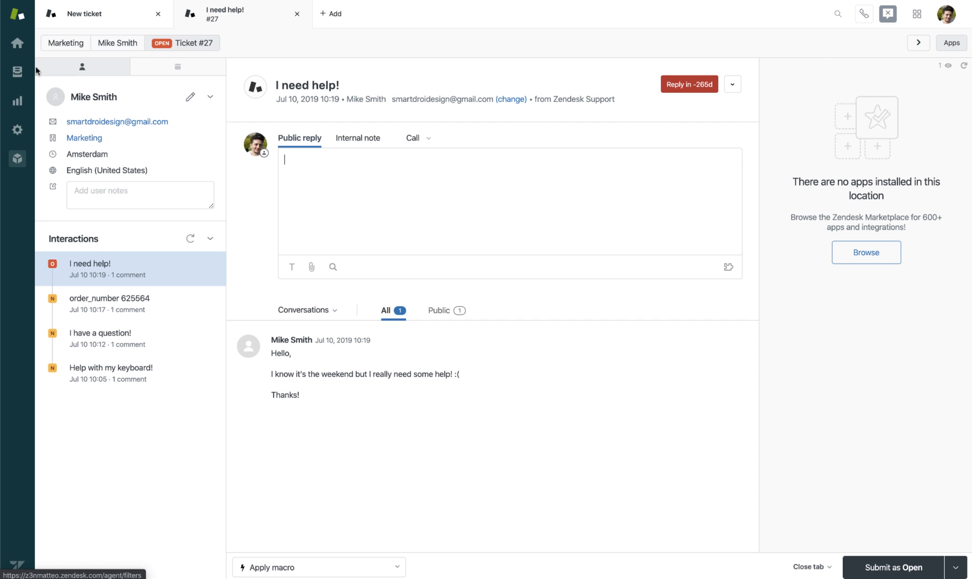
{"action": "mouse_move", "coordinate": [39, 236]}
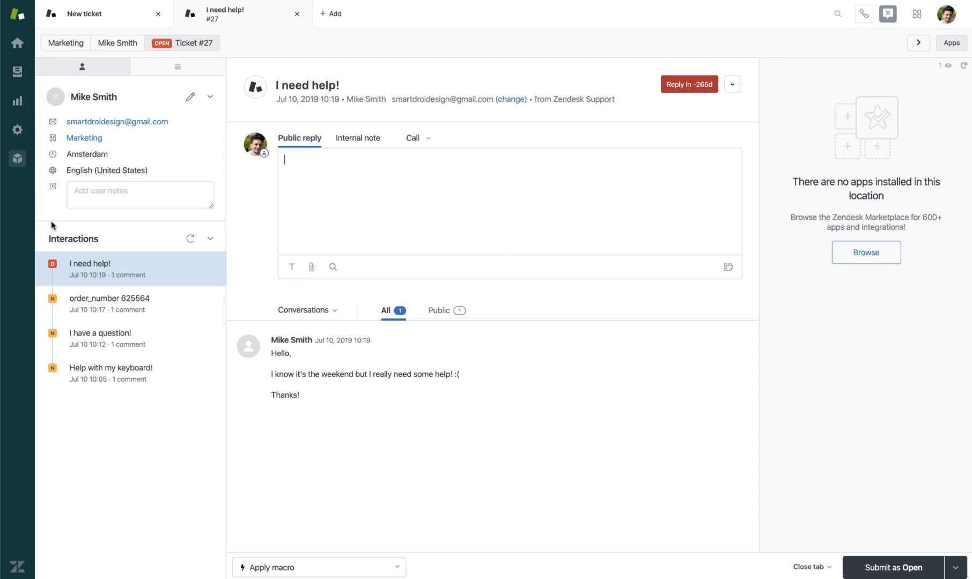
{"action": "mouse_move", "coordinate": [52, 234]}
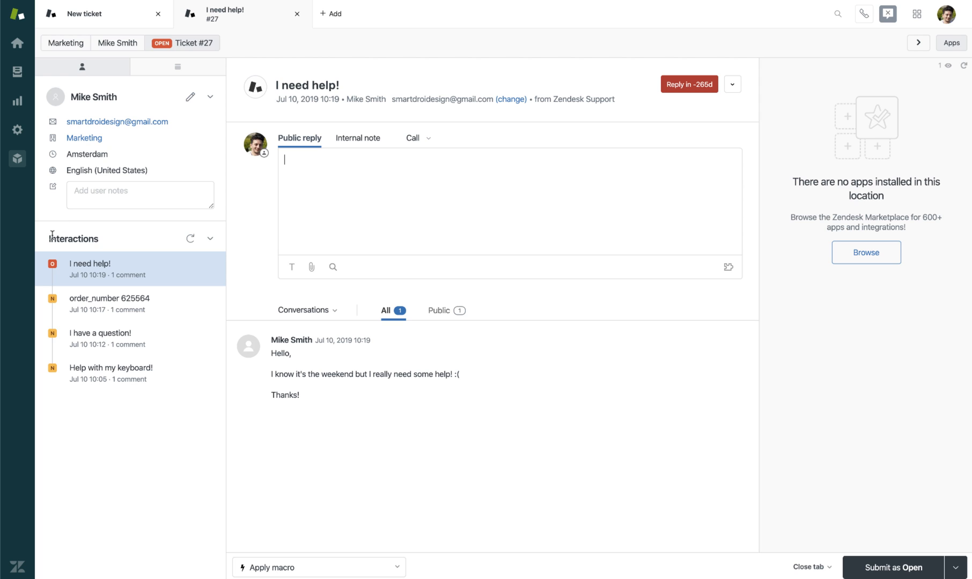
{"action": "mouse_move", "coordinate": [40, 240]}
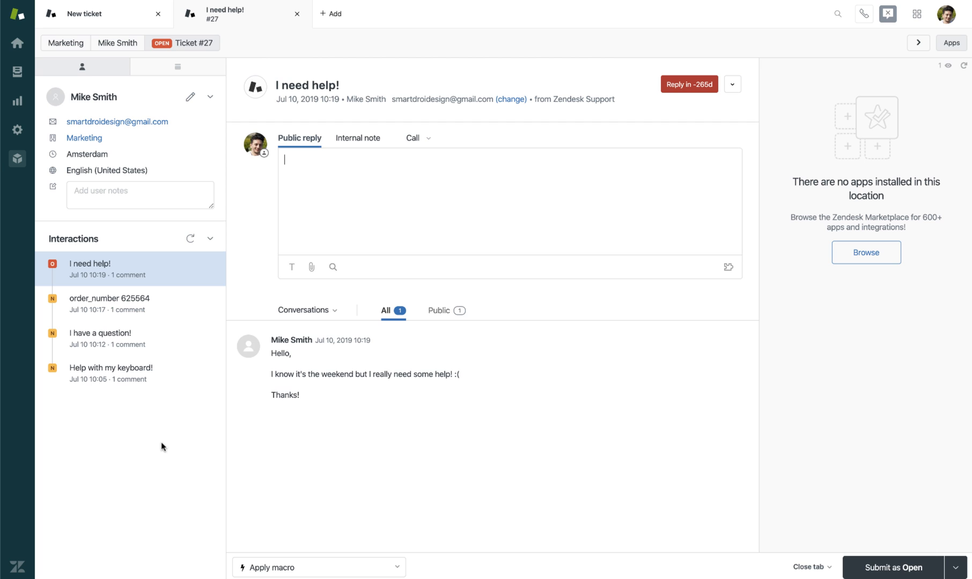
{"action": "mouse_move", "coordinate": [130, 304]}
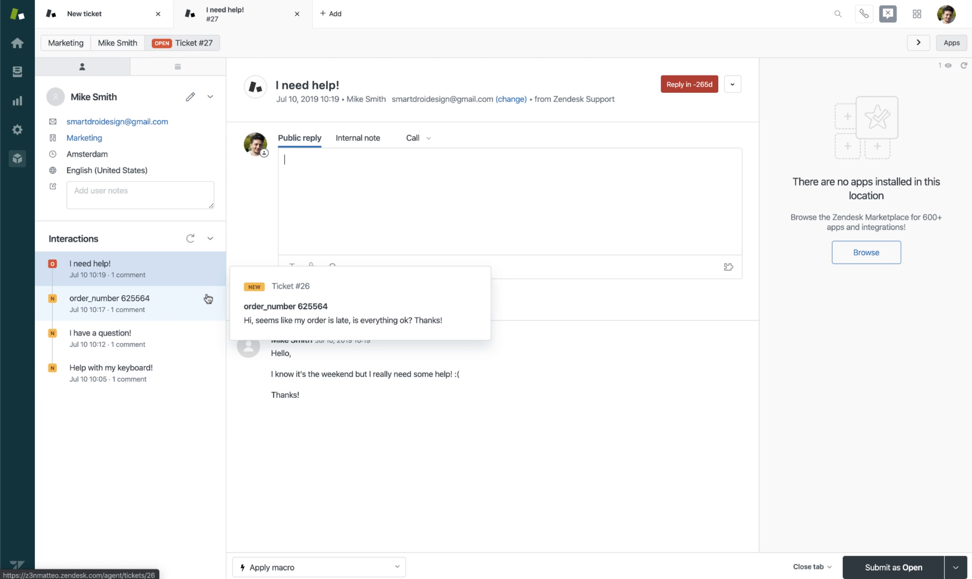
{"action": "mouse_move", "coordinate": [101, 337]}
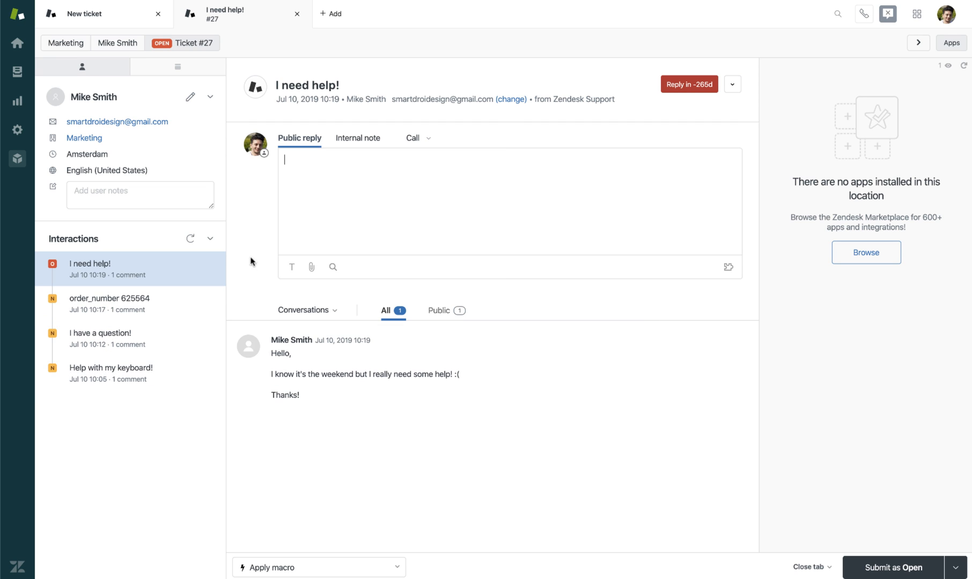
Step: Collapse the requester's interaction history, then collapse and re-expand their contact details
{"action": "left_click", "coordinate": [209, 239]}
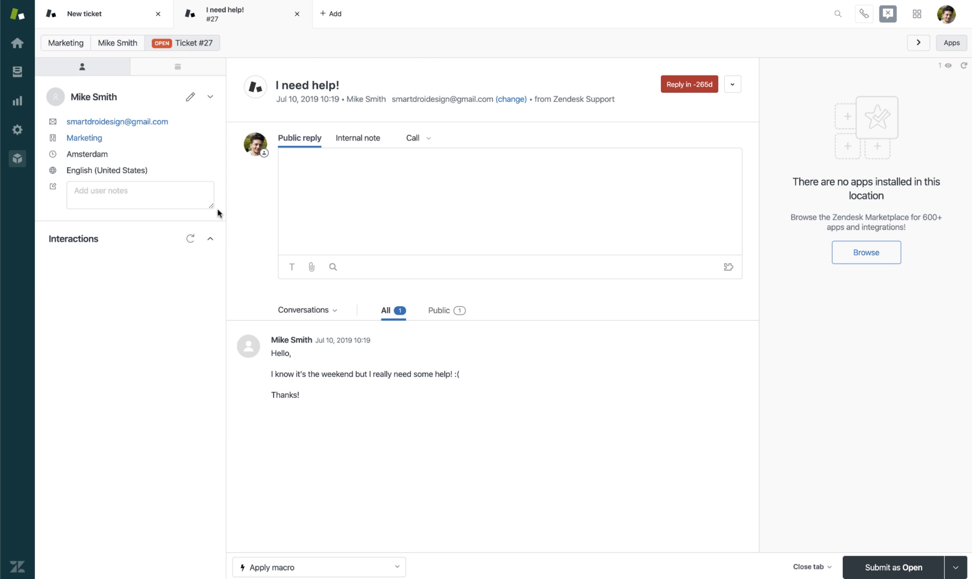
{"action": "left_click", "coordinate": [210, 98]}
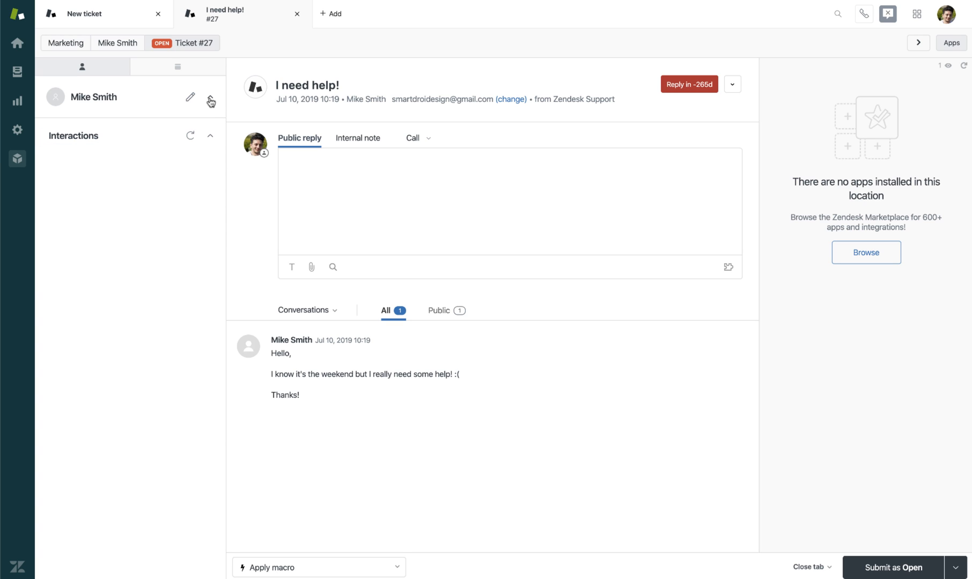
{"action": "left_click", "coordinate": [210, 100]}
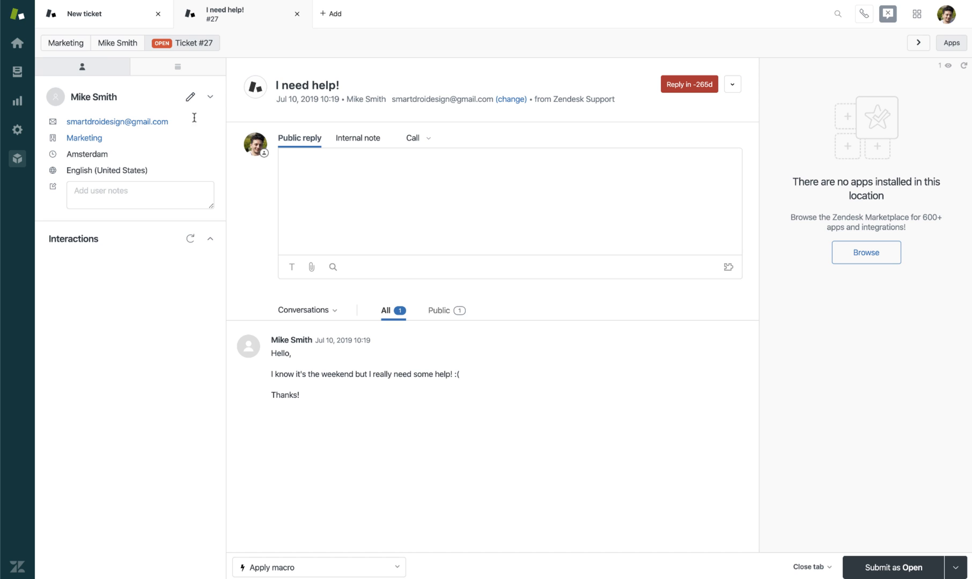
{"action": "left_click", "coordinate": [83, 14]}
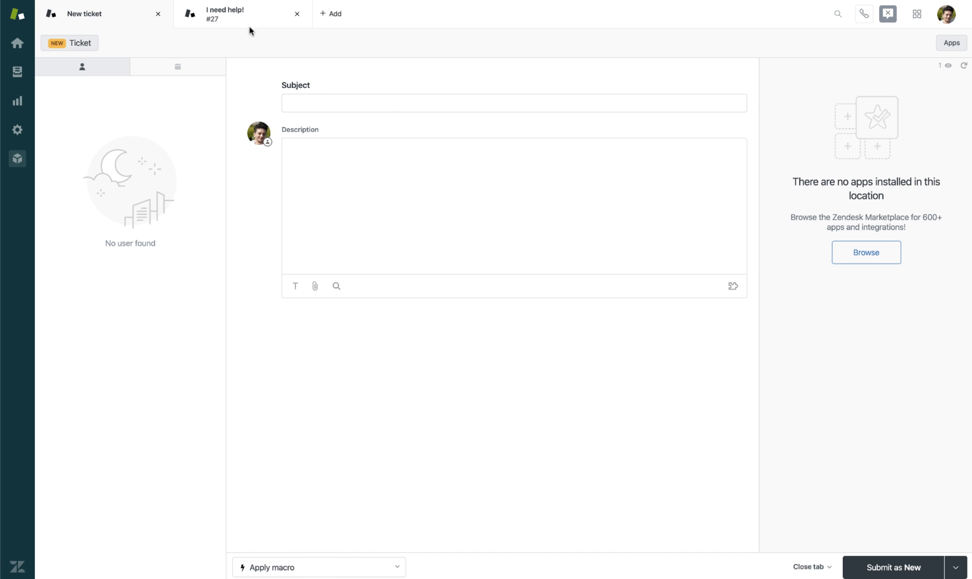
{"action": "left_click", "coordinate": [296, 14]}
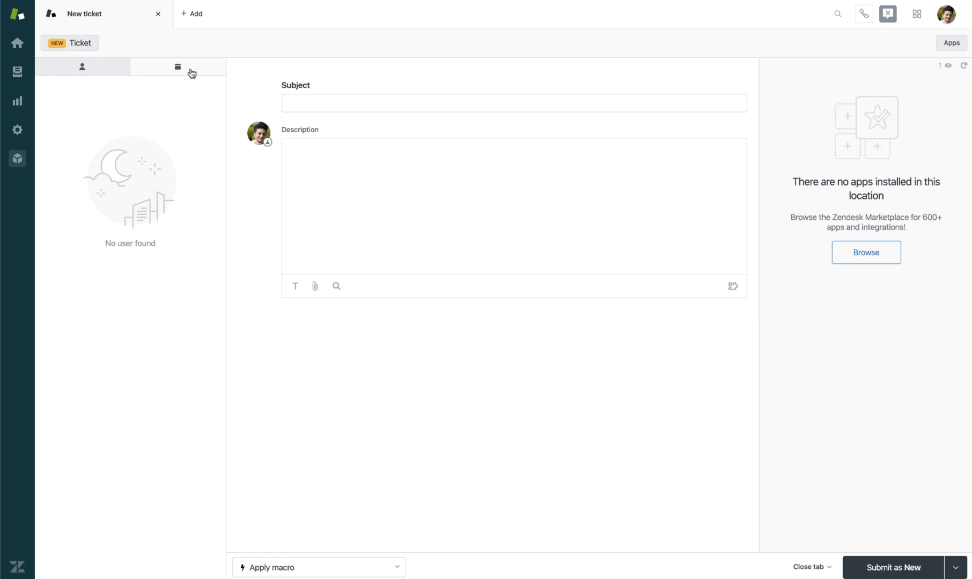
{"action": "left_click", "coordinate": [177, 66]}
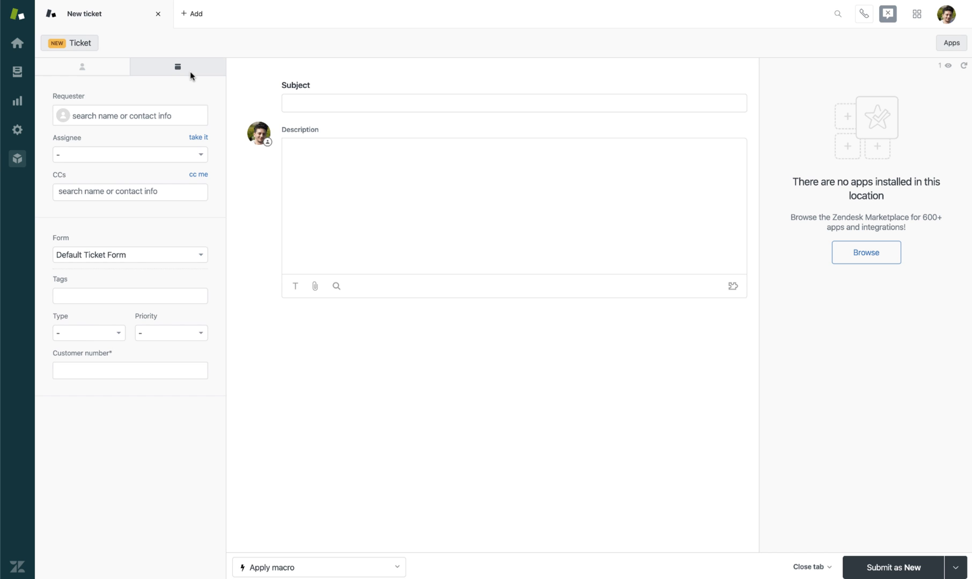
{"action": "mouse_move", "coordinate": [248, 293]}
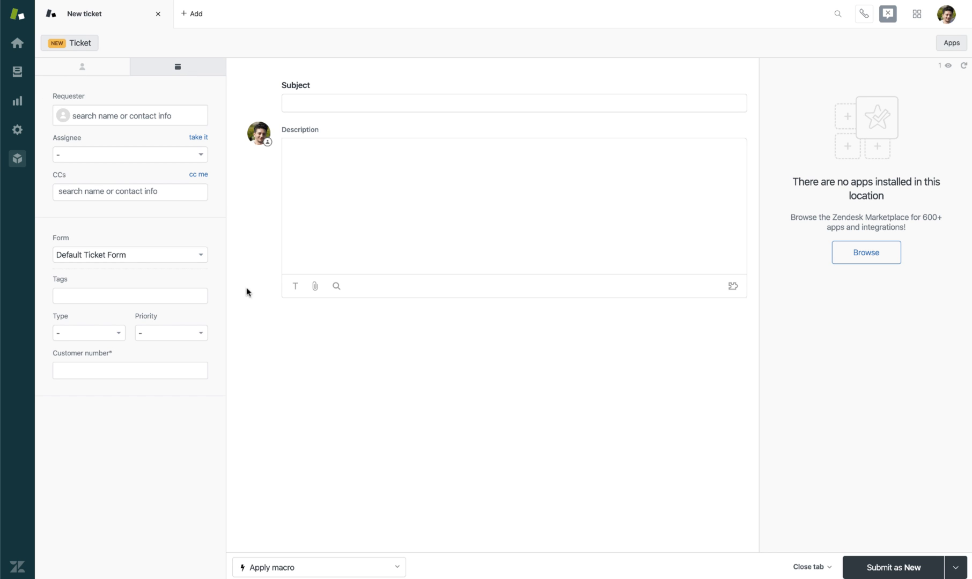
{"action": "mouse_move", "coordinate": [220, 88]}
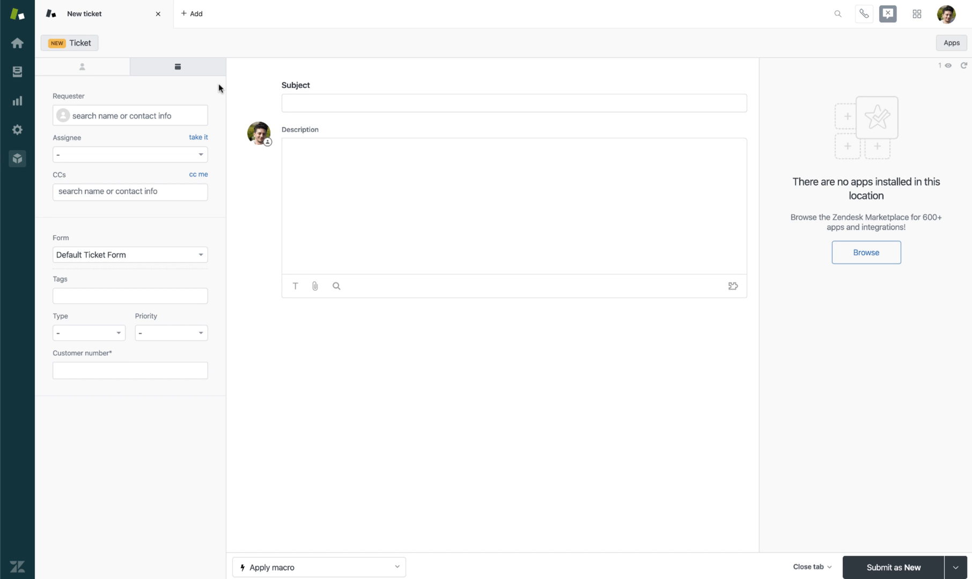
{"action": "mouse_move", "coordinate": [47, 89]}
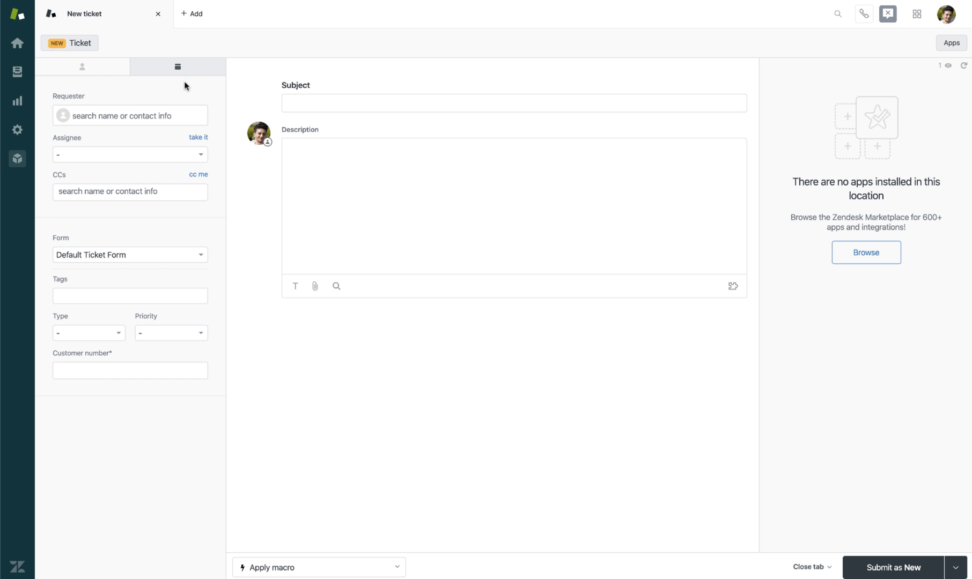
{"action": "mouse_move", "coordinate": [94, 115]}
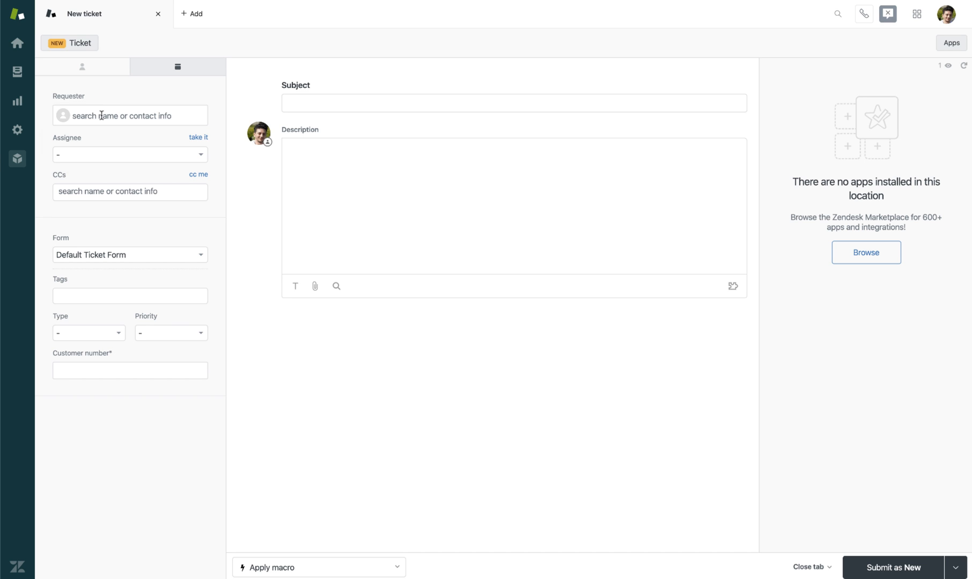
{"action": "mouse_move", "coordinate": [118, 90]}
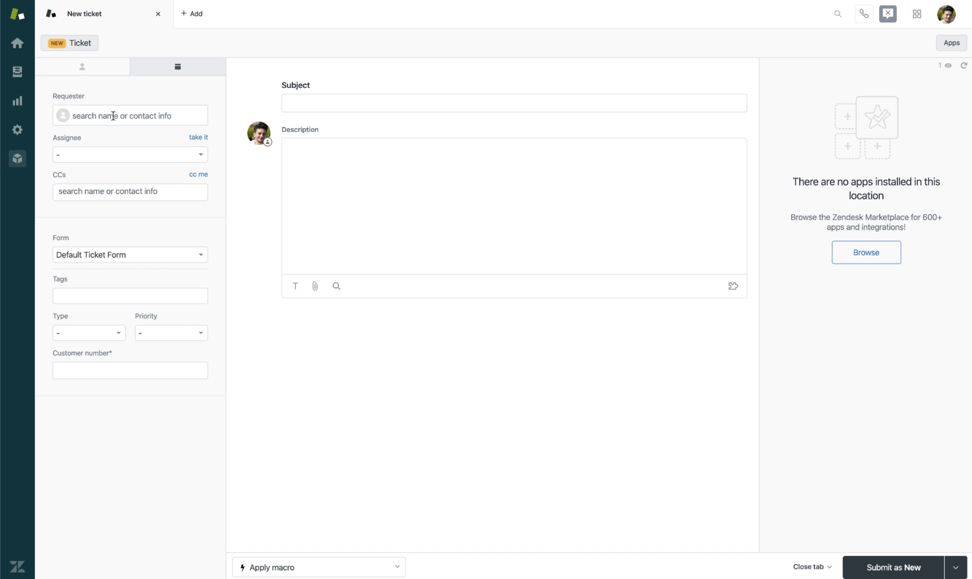
{"action": "left_click", "coordinate": [130, 114]}
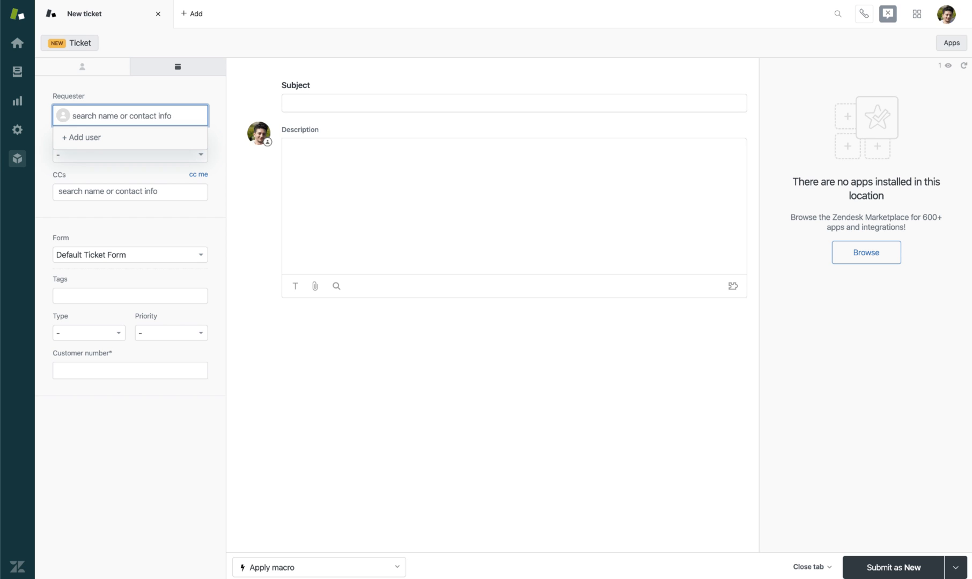
{"action": "type", "text": "smart"}
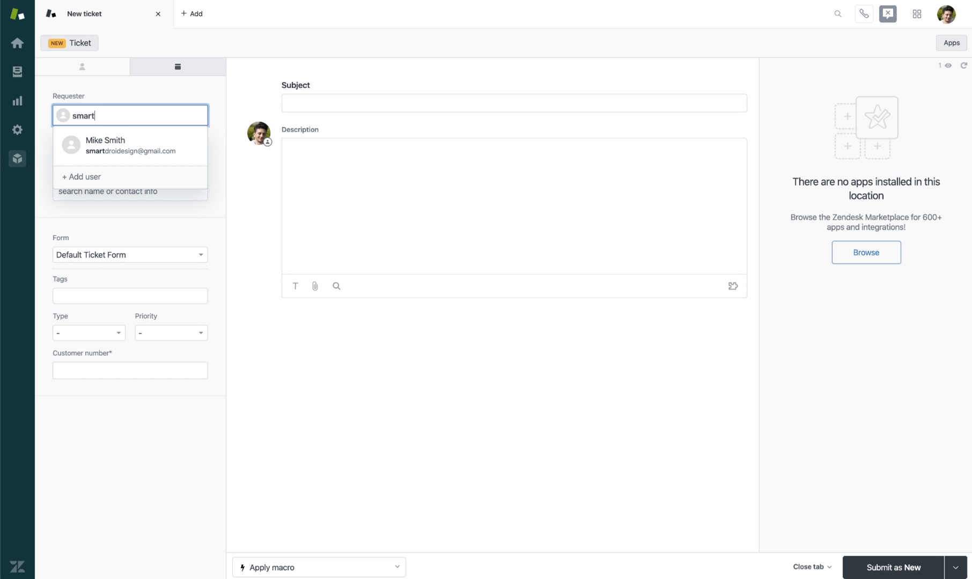
{"action": "left_click", "coordinate": [120, 145]}
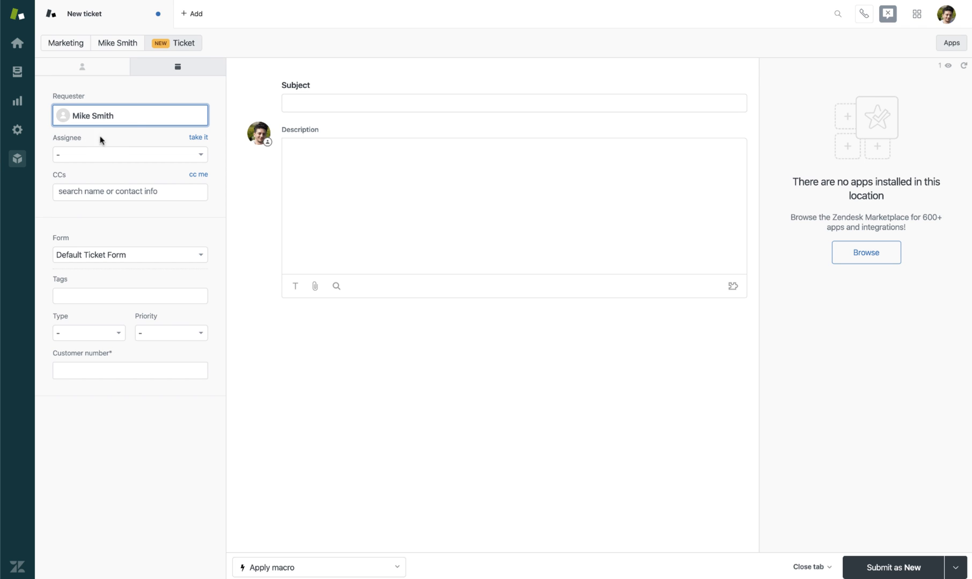
{"action": "mouse_move", "coordinate": [139, 133]}
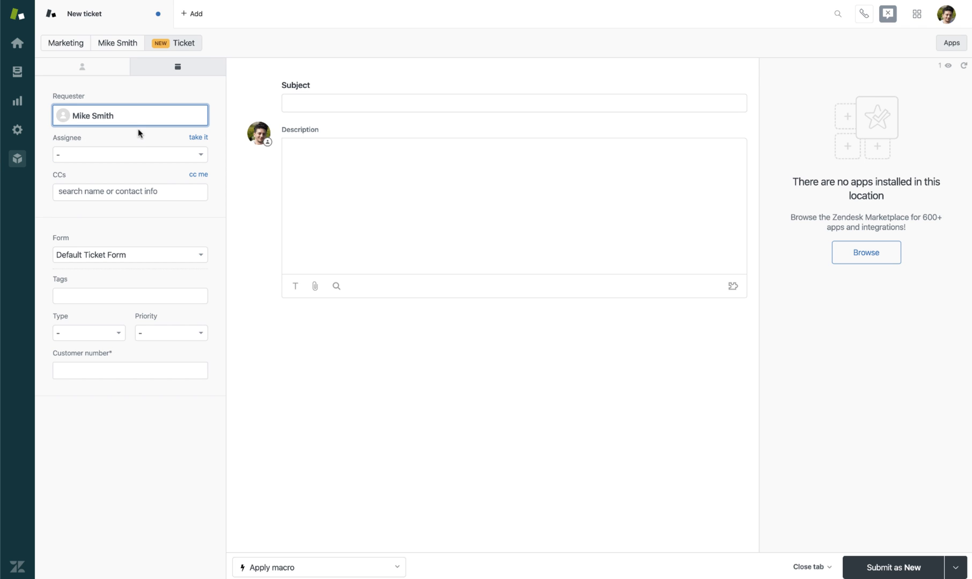
{"action": "mouse_move", "coordinate": [100, 138]}
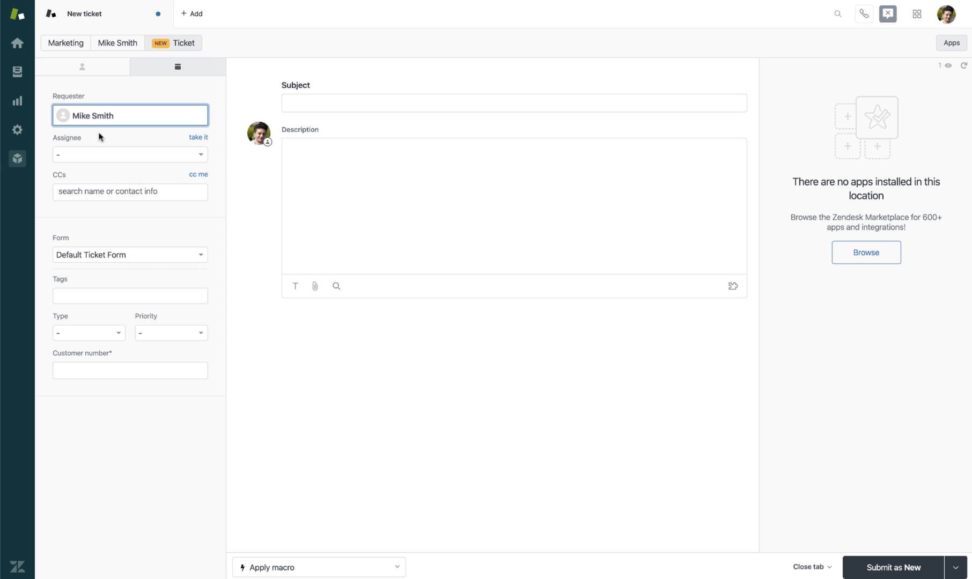
{"action": "mouse_move", "coordinate": [216, 159]}
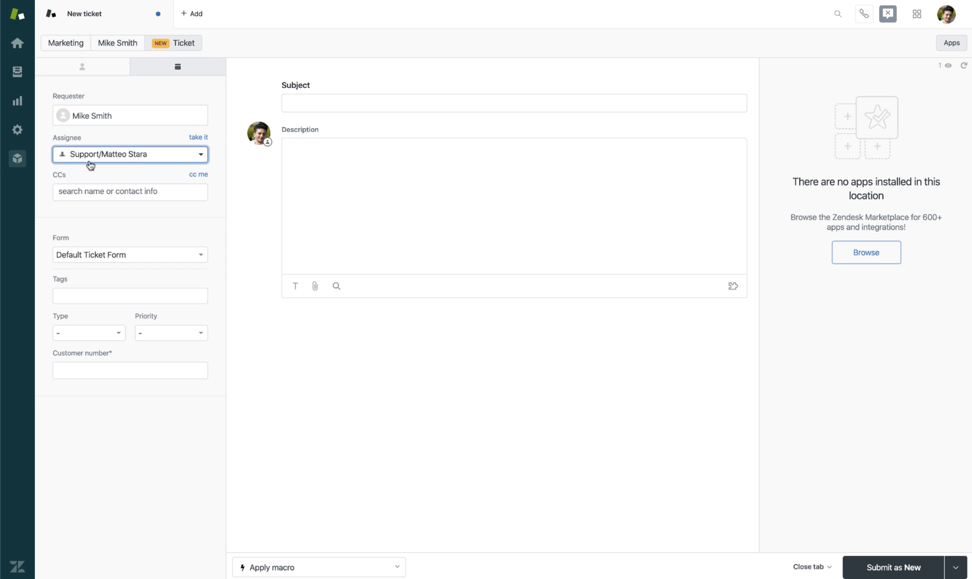
{"action": "mouse_move", "coordinate": [59, 206]}
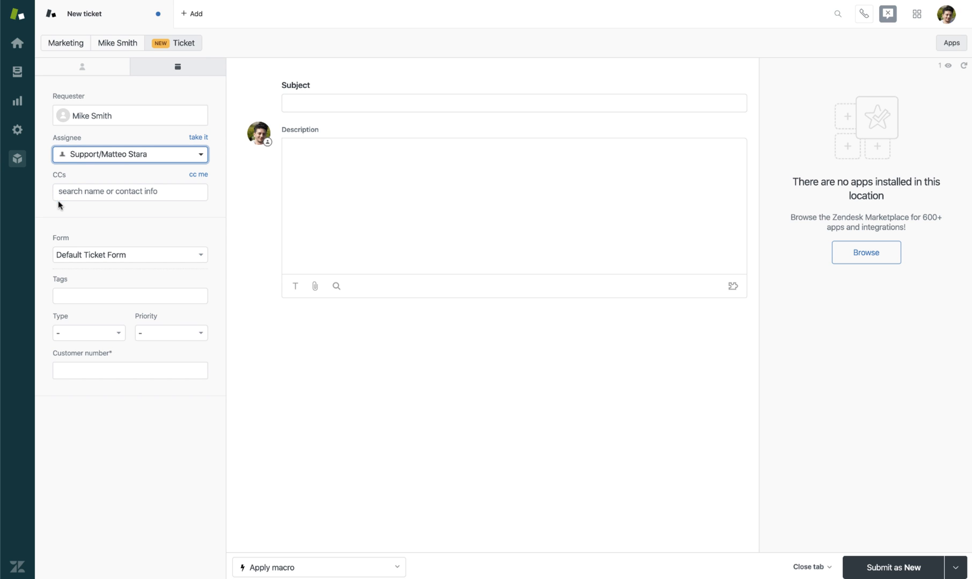
{"action": "mouse_move", "coordinate": [64, 178]}
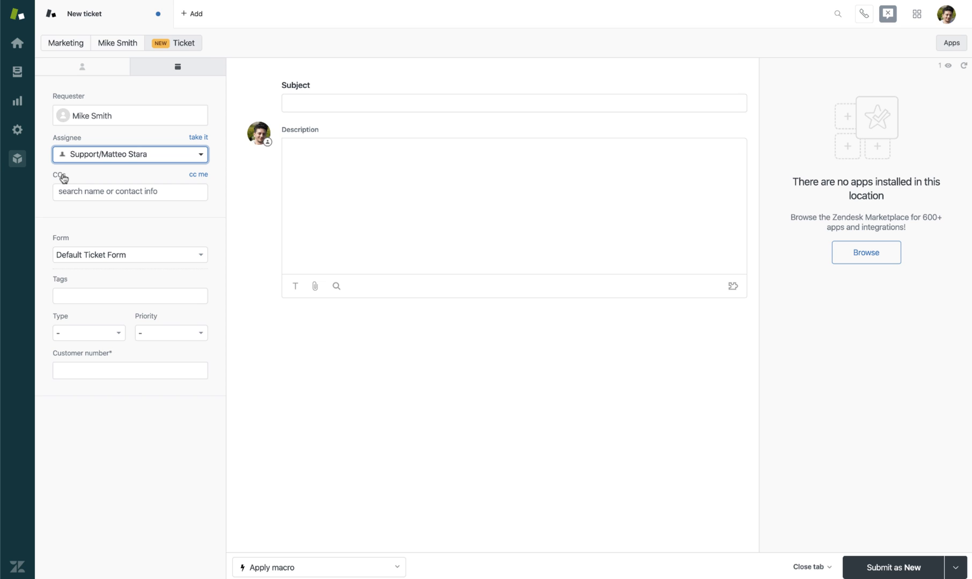
{"action": "mouse_move", "coordinate": [45, 238]}
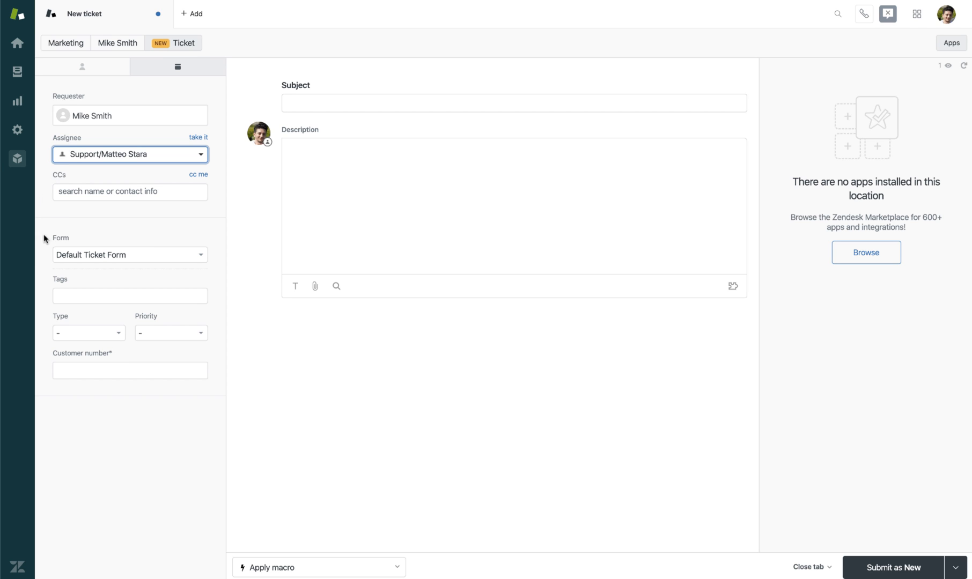
{"action": "mouse_move", "coordinate": [47, 258]}
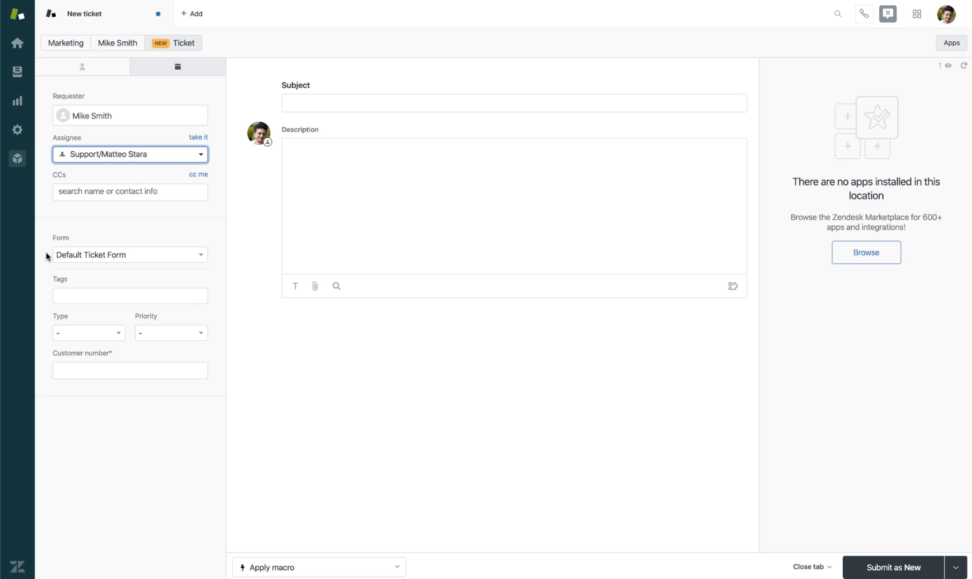
{"action": "mouse_move", "coordinate": [47, 256]}
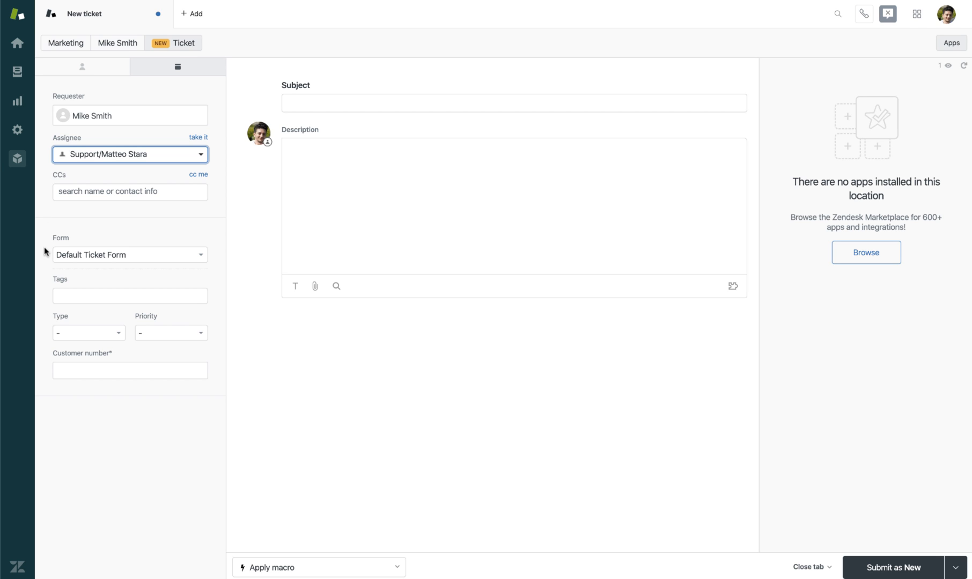
{"action": "mouse_move", "coordinate": [33, 297]}
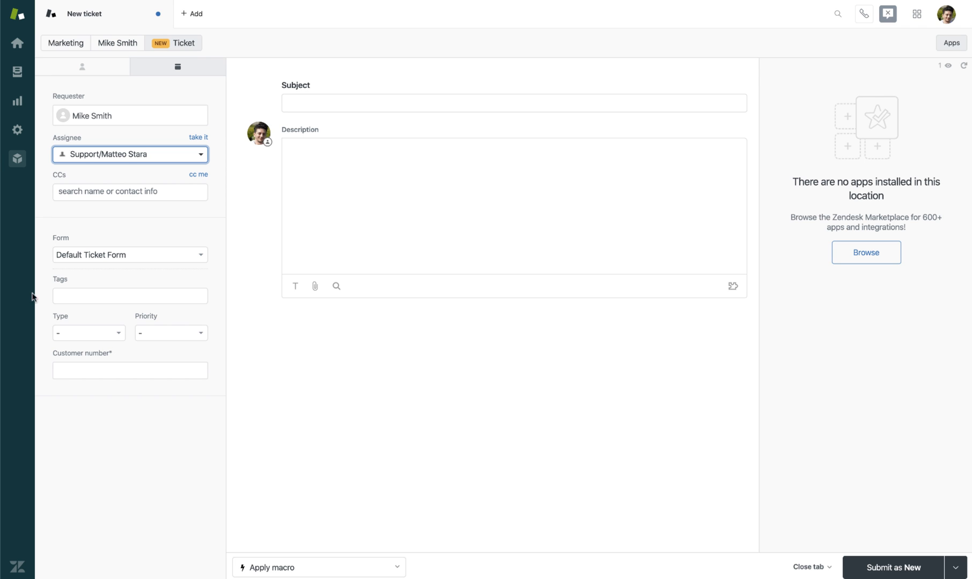
{"action": "left_click", "coordinate": [129, 370]}
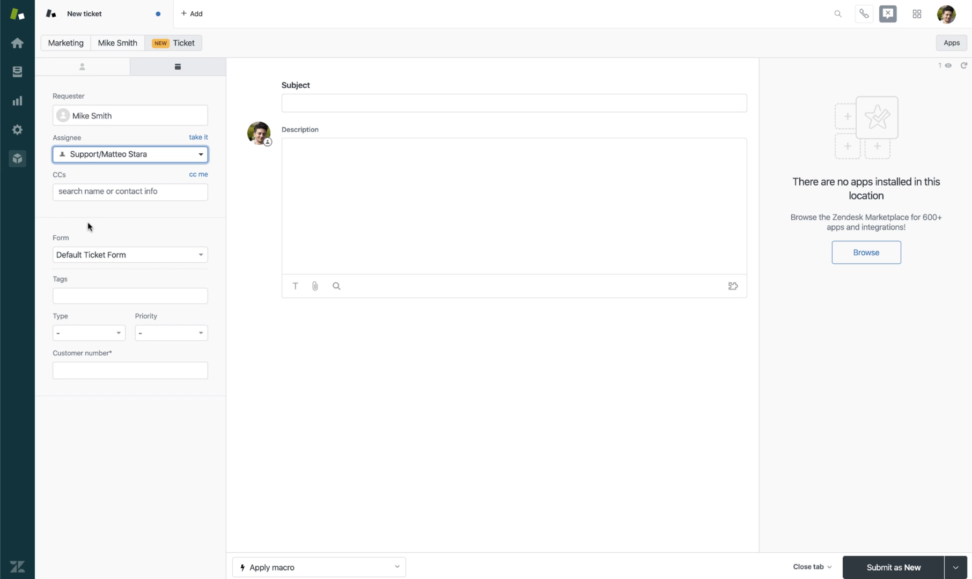
{"action": "mouse_move", "coordinate": [145, 245]}
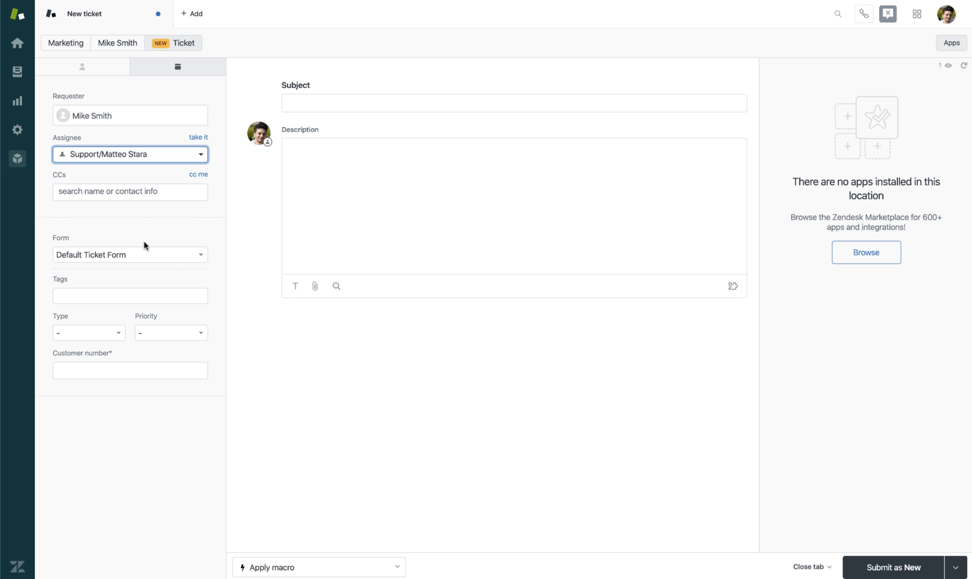
{"action": "left_click", "coordinate": [130, 254]}
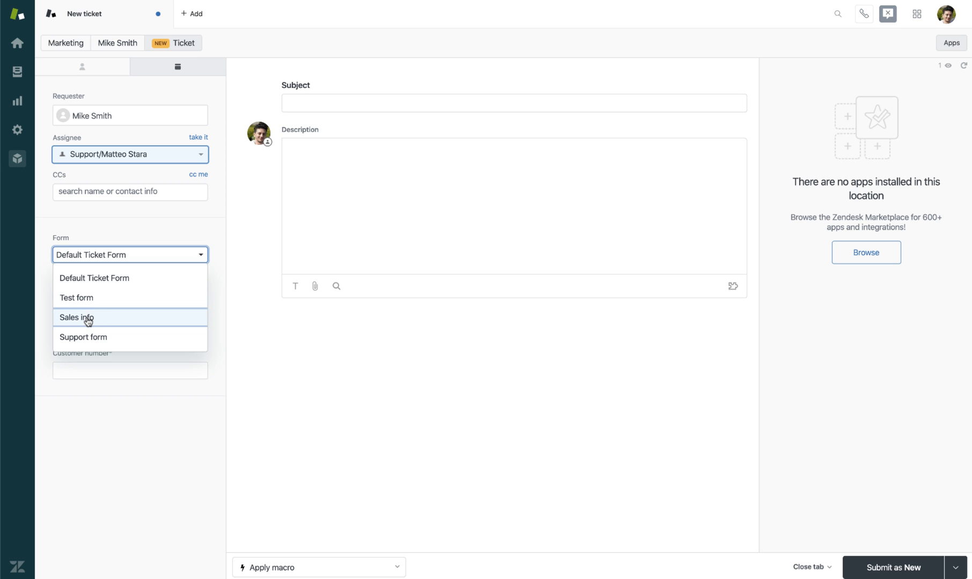
{"action": "left_click", "coordinate": [85, 317]}
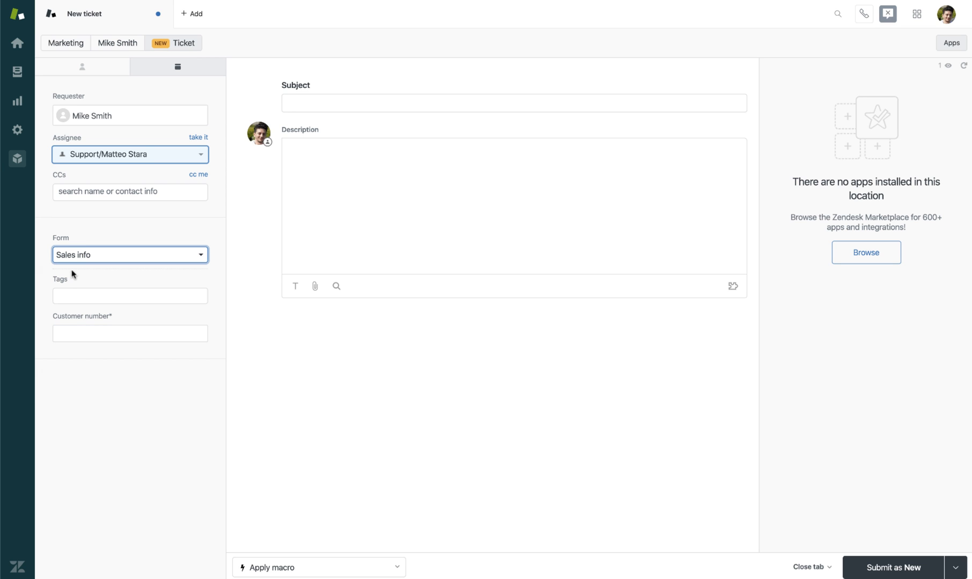
{"action": "mouse_move", "coordinate": [161, 280]}
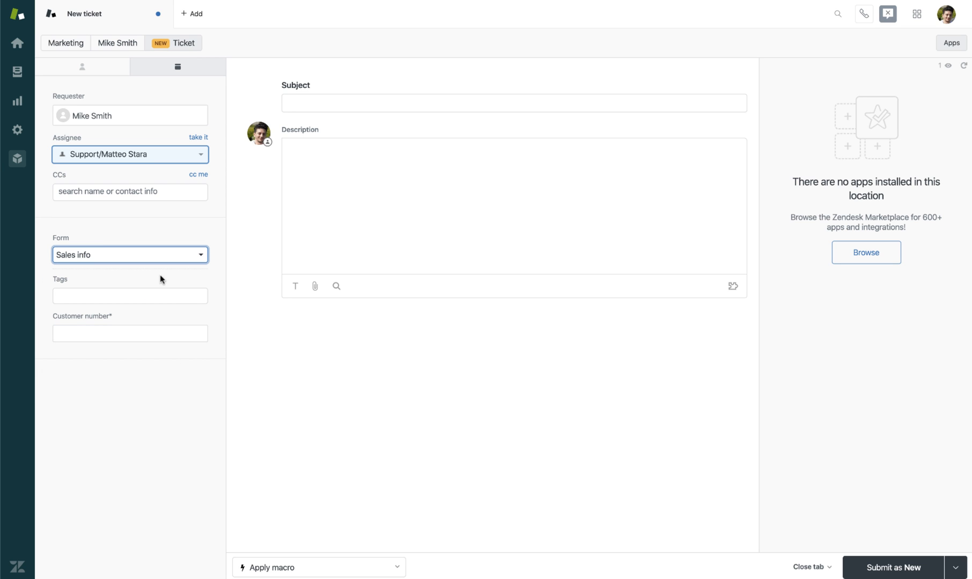
{"action": "mouse_move", "coordinate": [205, 284]}
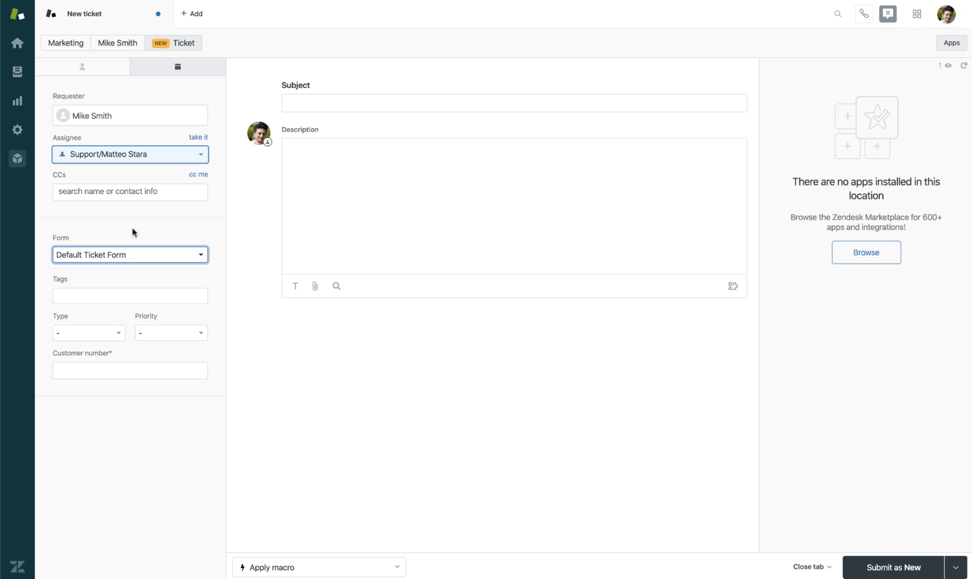
{"action": "mouse_move", "coordinate": [204, 94]}
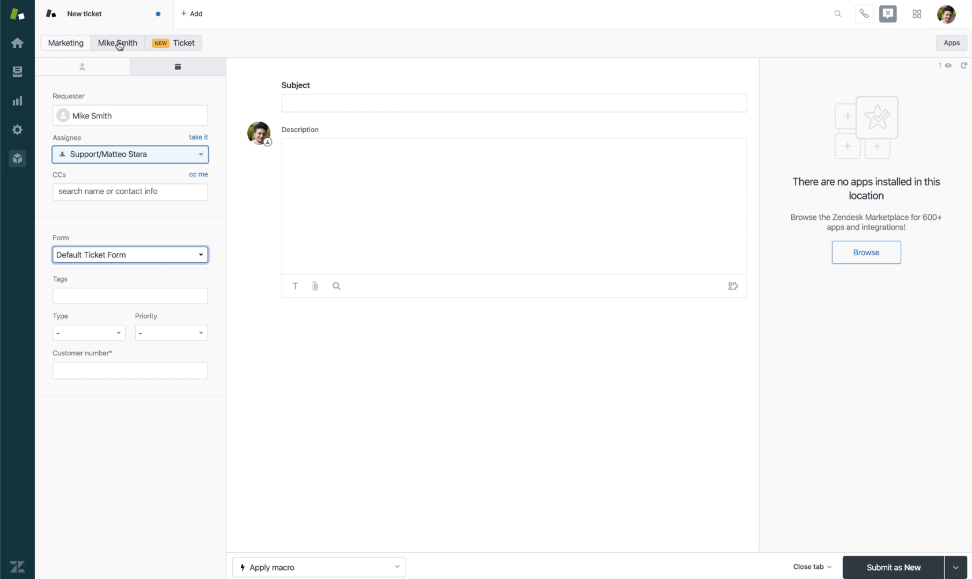
{"action": "left_click", "coordinate": [118, 43]}
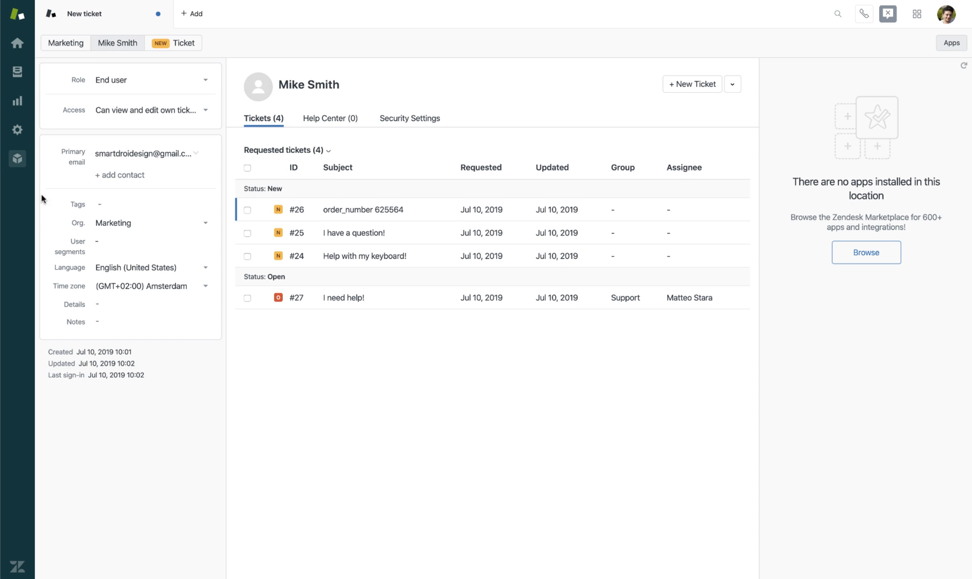
{"action": "mouse_move", "coordinate": [257, 352]}
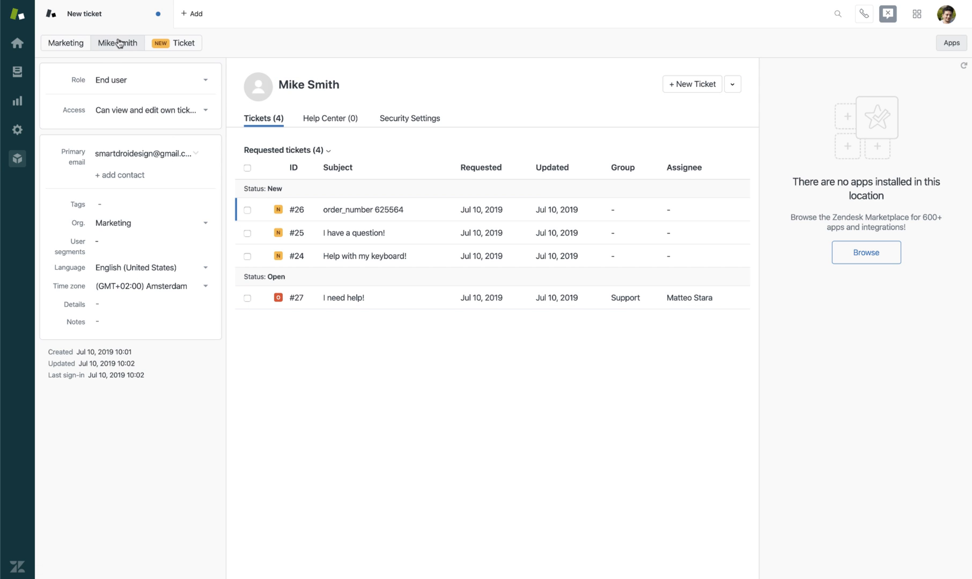
{"action": "mouse_move", "coordinate": [149, 36]}
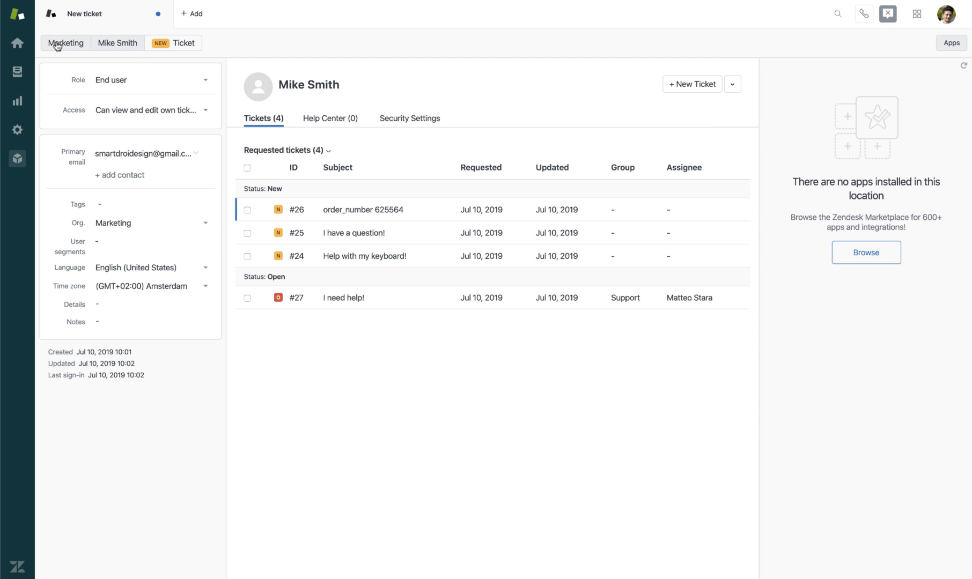
{"action": "left_click", "coordinate": [66, 43]}
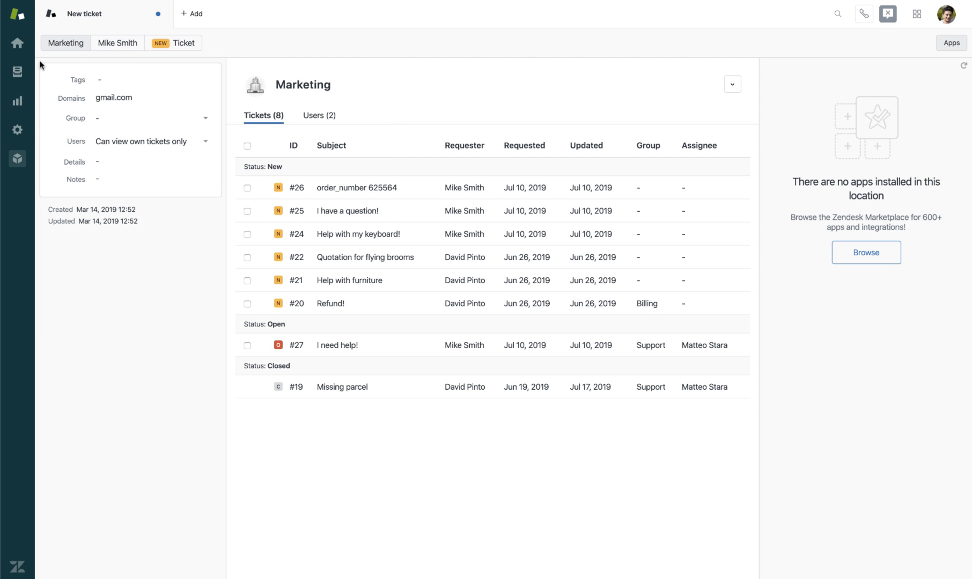
{"action": "mouse_move", "coordinate": [184, 221]}
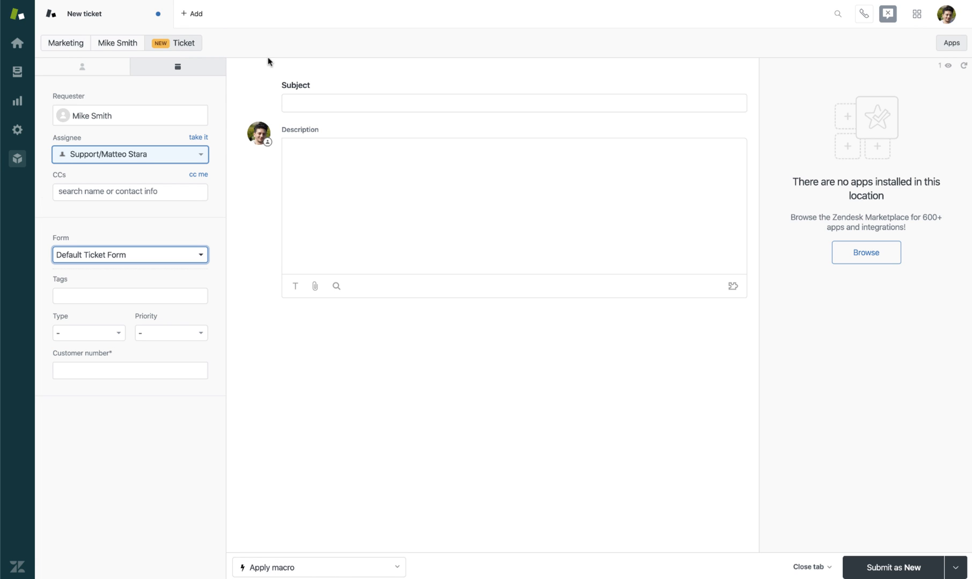
{"action": "mouse_move", "coordinate": [721, 66]}
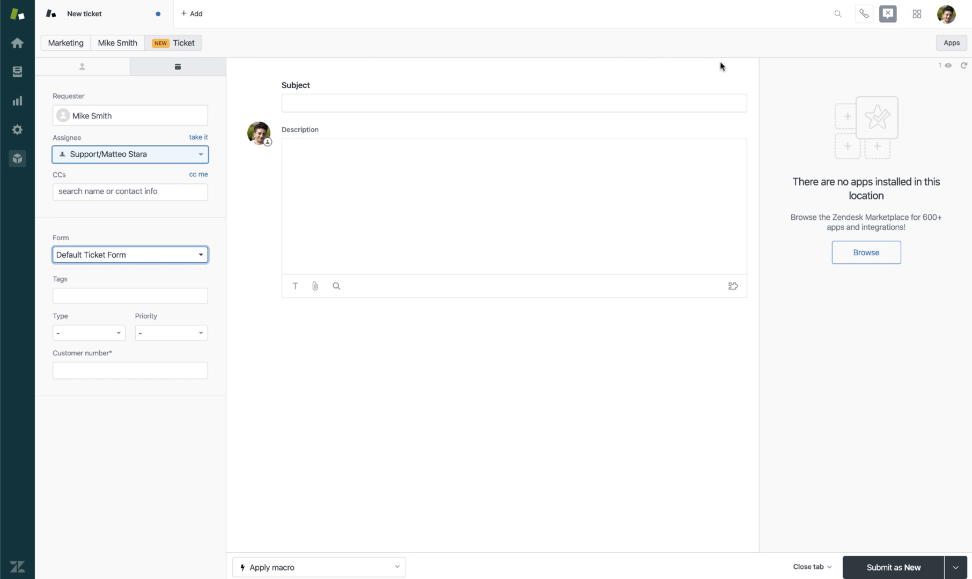
Step: Collapse the apps sidebar so the subject and description fields span the full width
{"action": "left_click", "coordinate": [513, 102]}
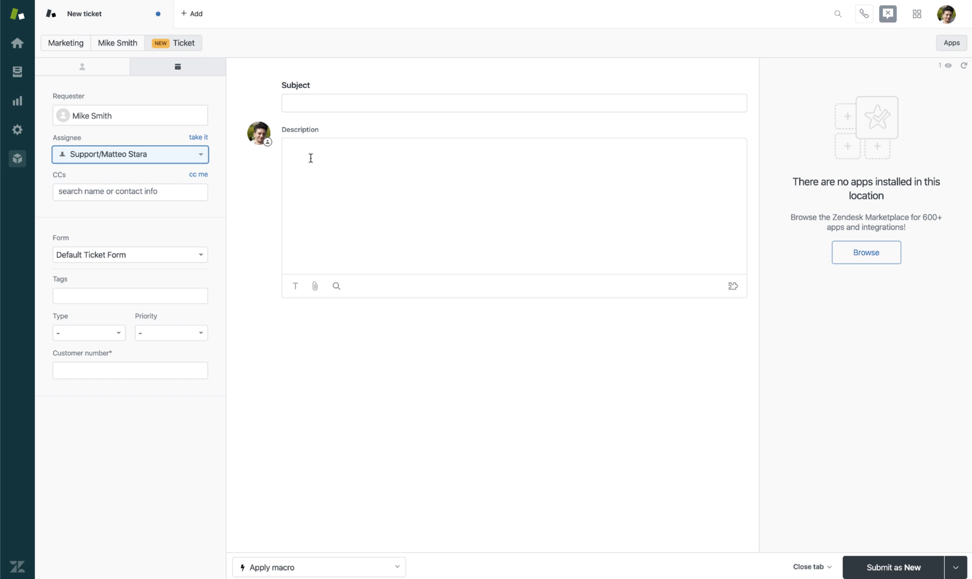
{"action": "mouse_move", "coordinate": [273, 69]}
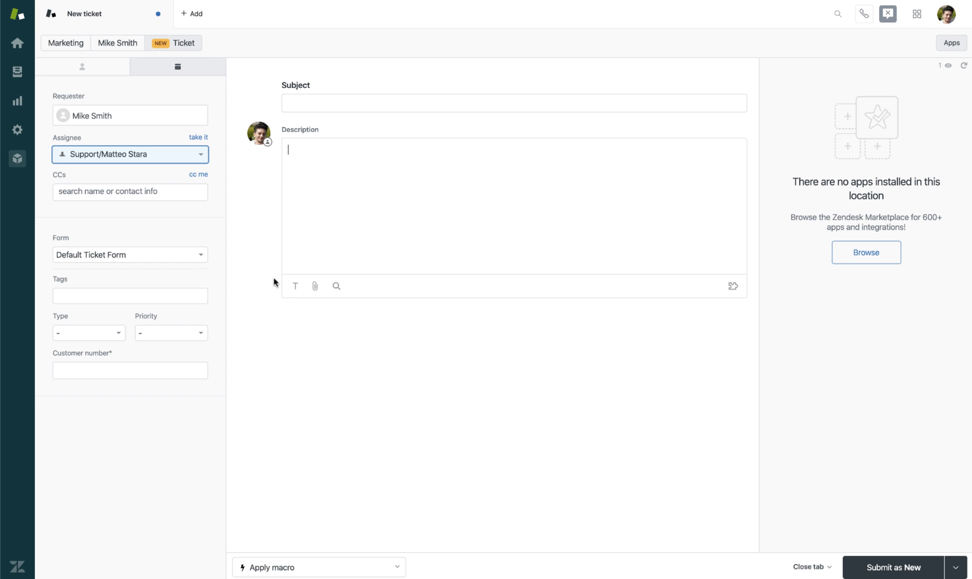
{"action": "mouse_move", "coordinate": [736, 296]}
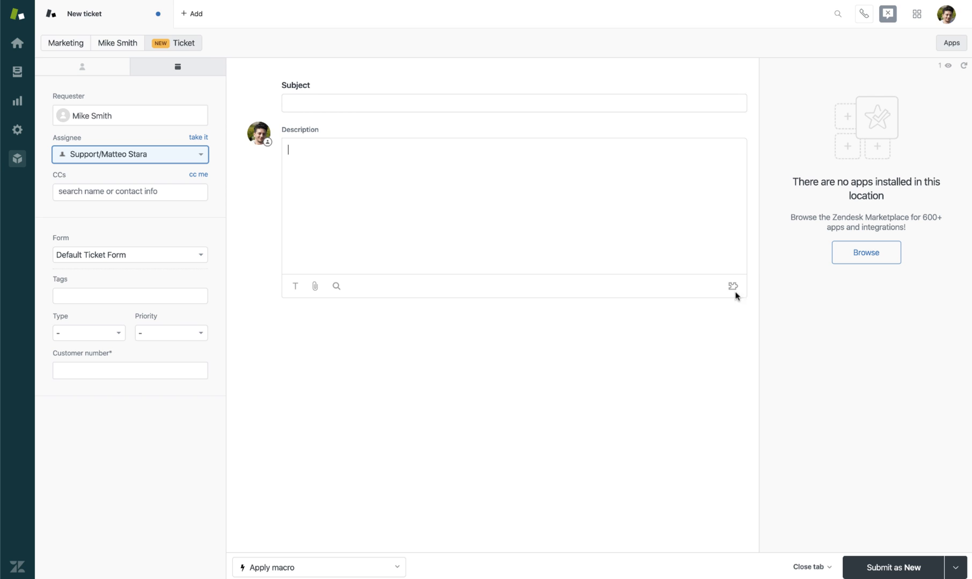
{"action": "mouse_move", "coordinate": [285, 299]}
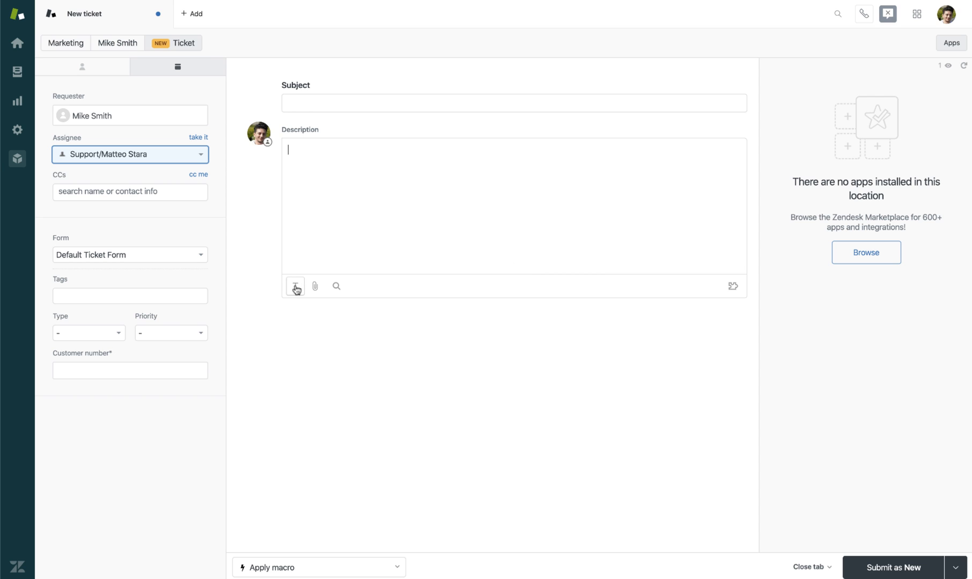
{"action": "left_click", "coordinate": [296, 286]}
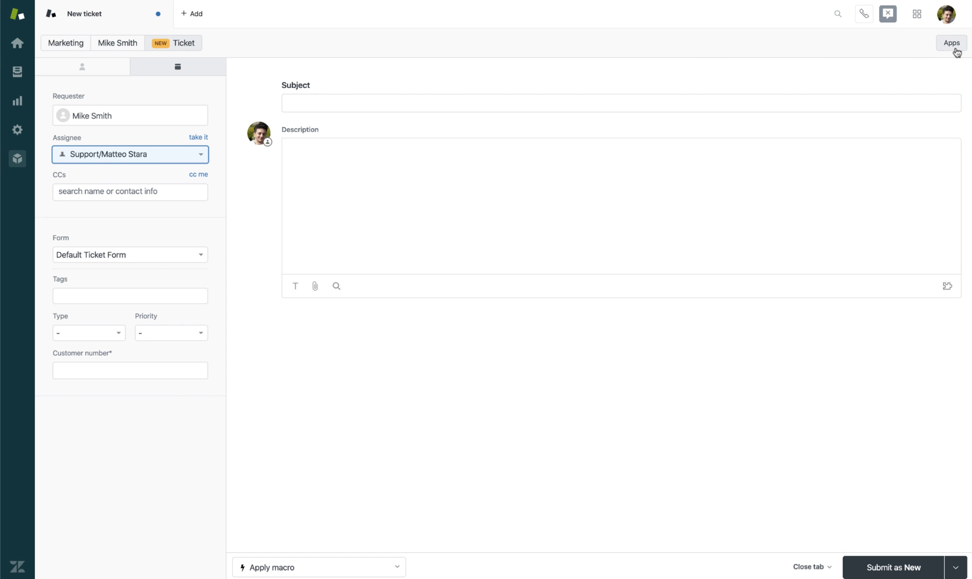
{"action": "left_click", "coordinate": [950, 43]}
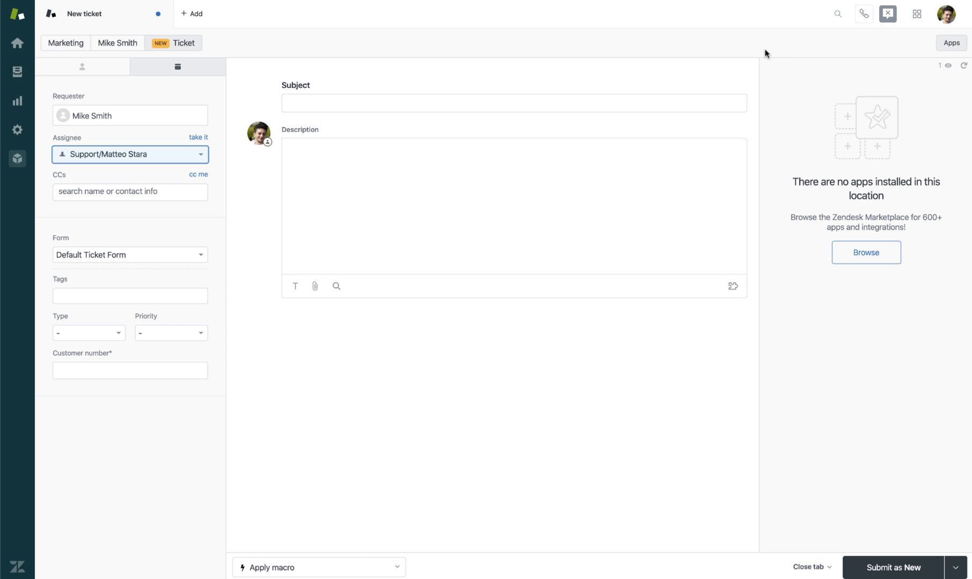
{"action": "mouse_move", "coordinate": [787, 109]}
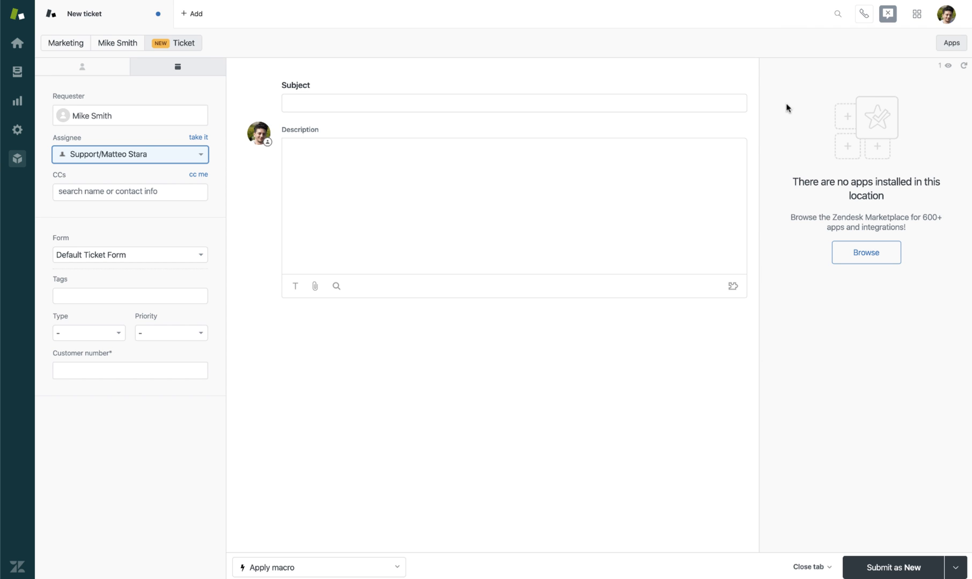
{"action": "mouse_move", "coordinate": [790, 290]}
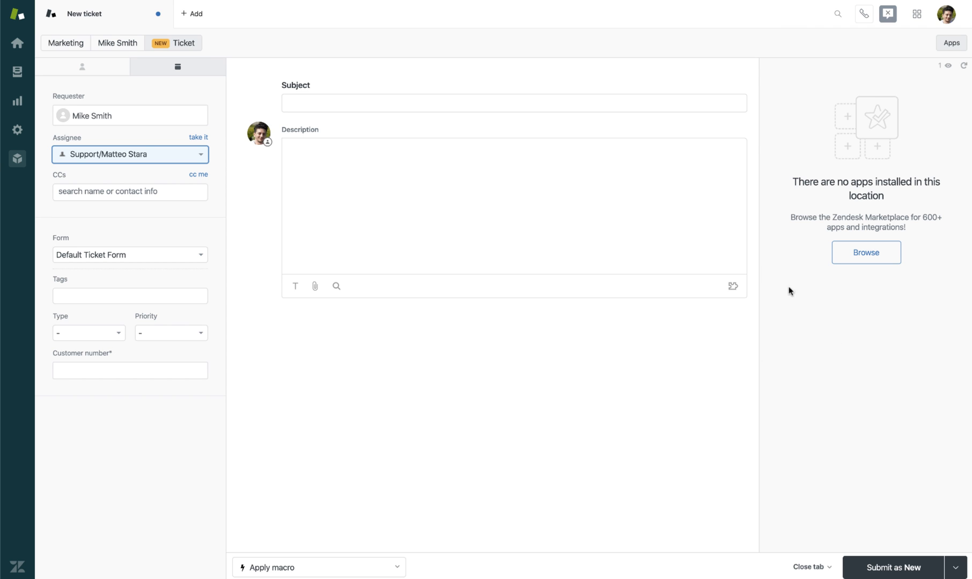
{"action": "mouse_move", "coordinate": [832, 293]}
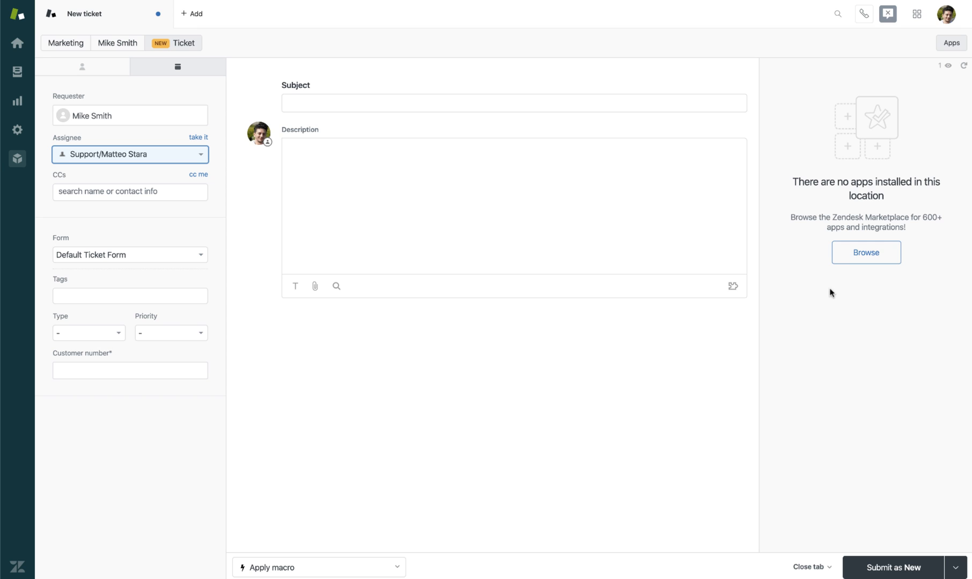
{"action": "mouse_move", "coordinate": [865, 253]}
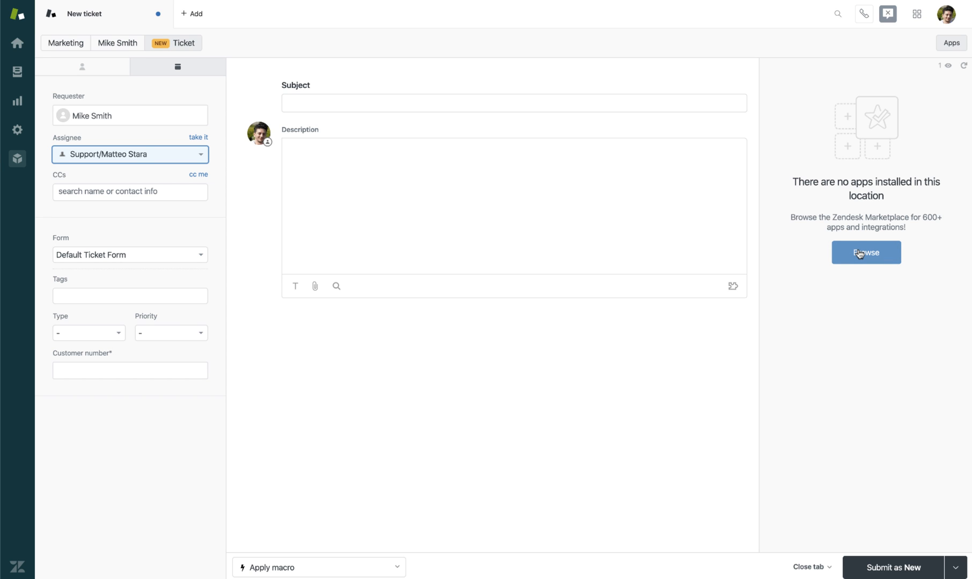
{"action": "mouse_move", "coordinate": [865, 253]}
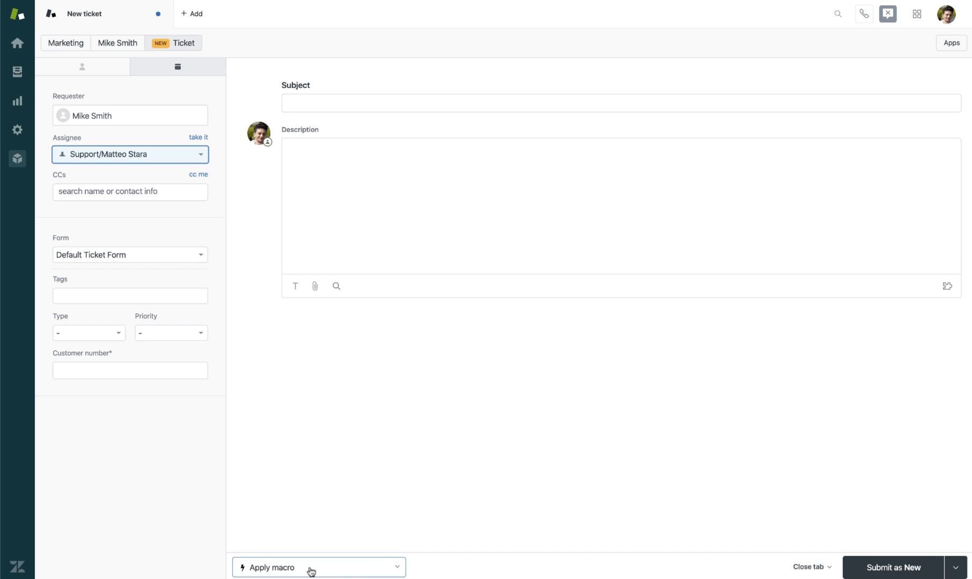
{"action": "left_click", "coordinate": [317, 568]}
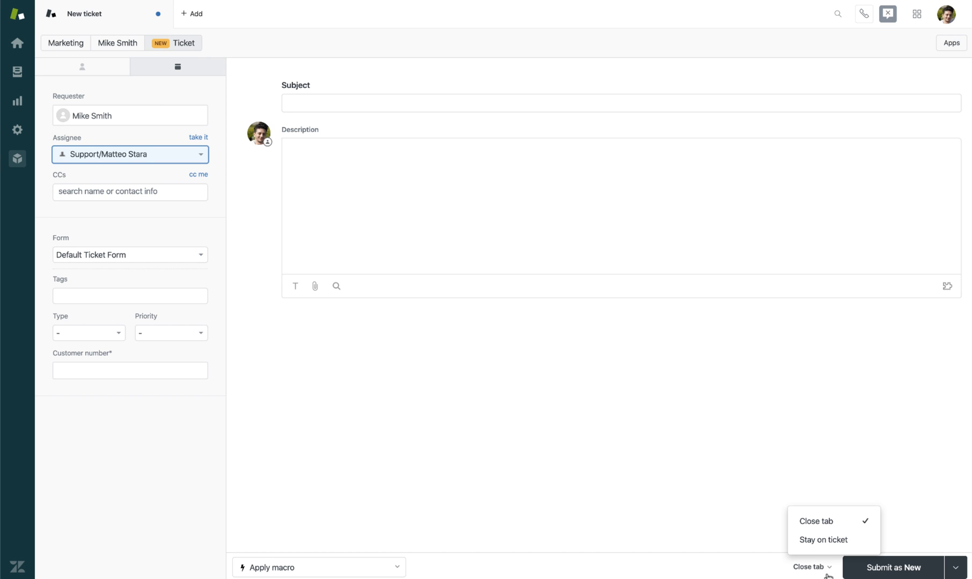
{"action": "mouse_move", "coordinate": [815, 524]}
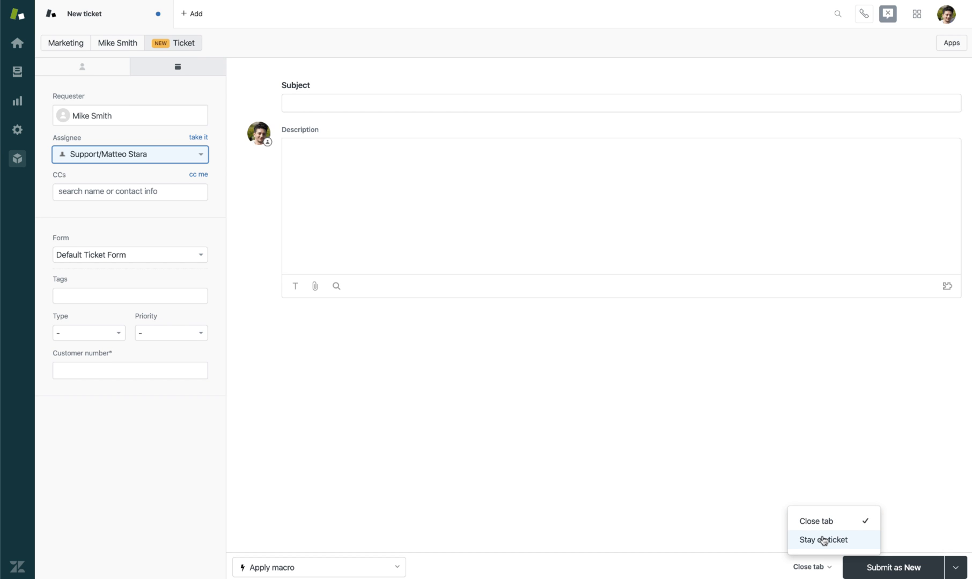
{"action": "mouse_move", "coordinate": [798, 548]}
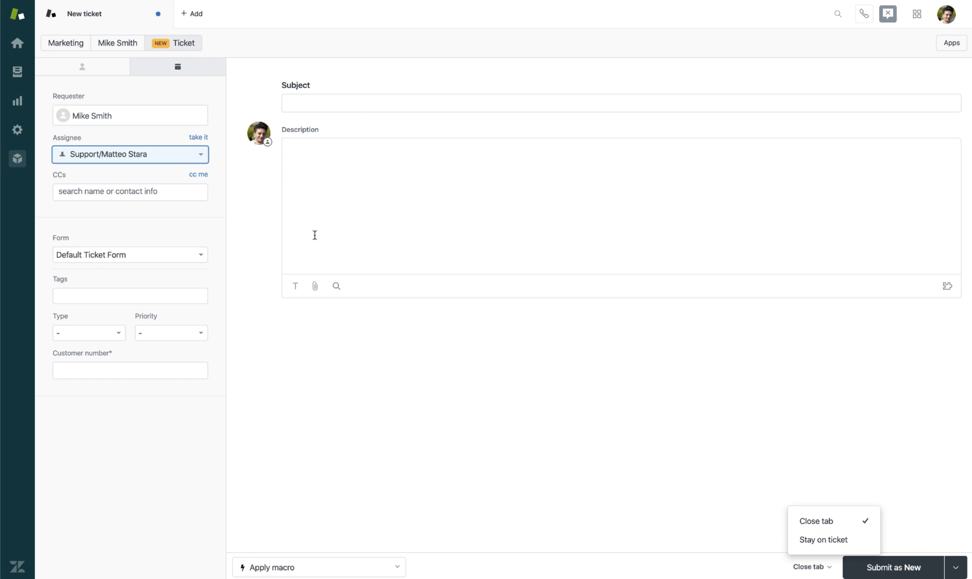
{"action": "mouse_move", "coordinate": [824, 525]}
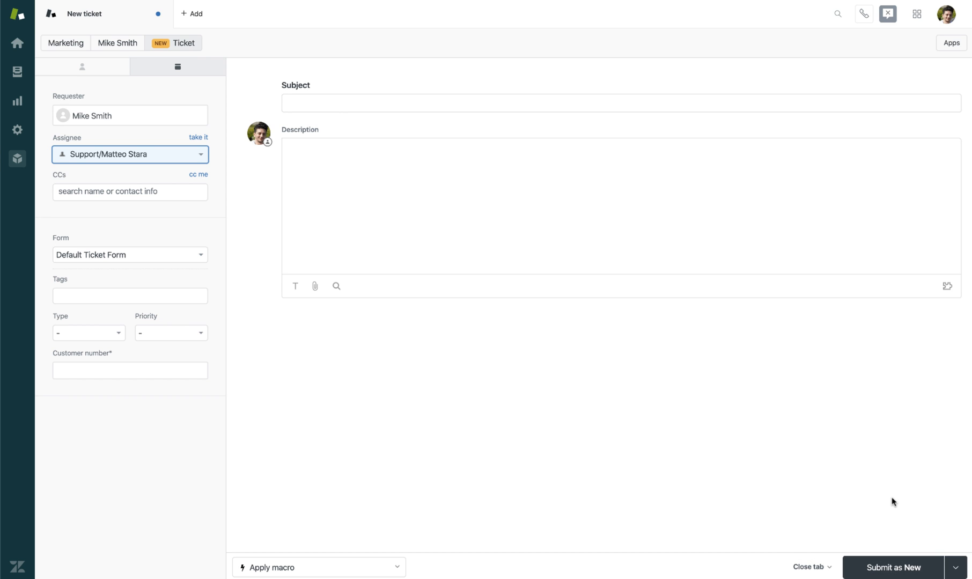
{"action": "mouse_move", "coordinate": [846, 470]}
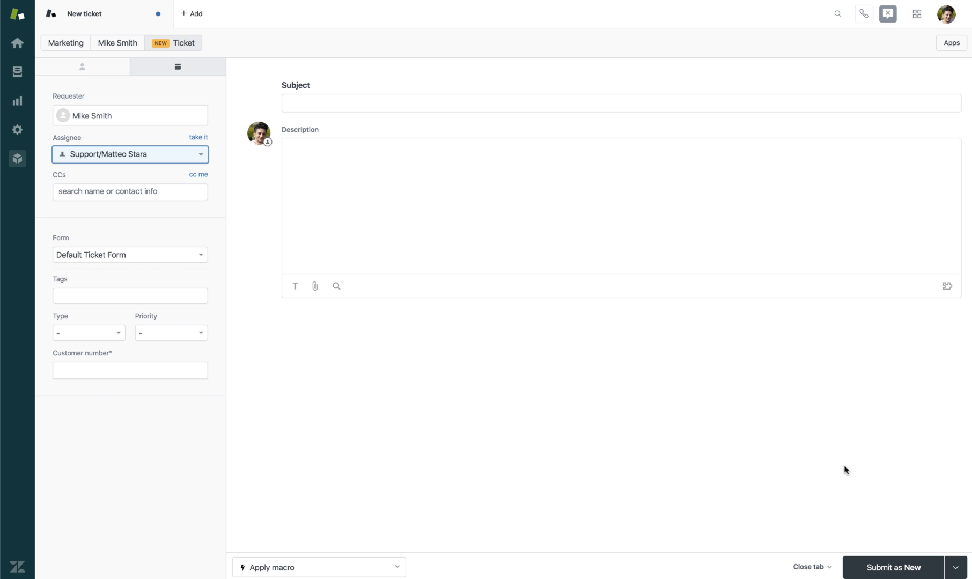
{"action": "mouse_move", "coordinate": [841, 472]}
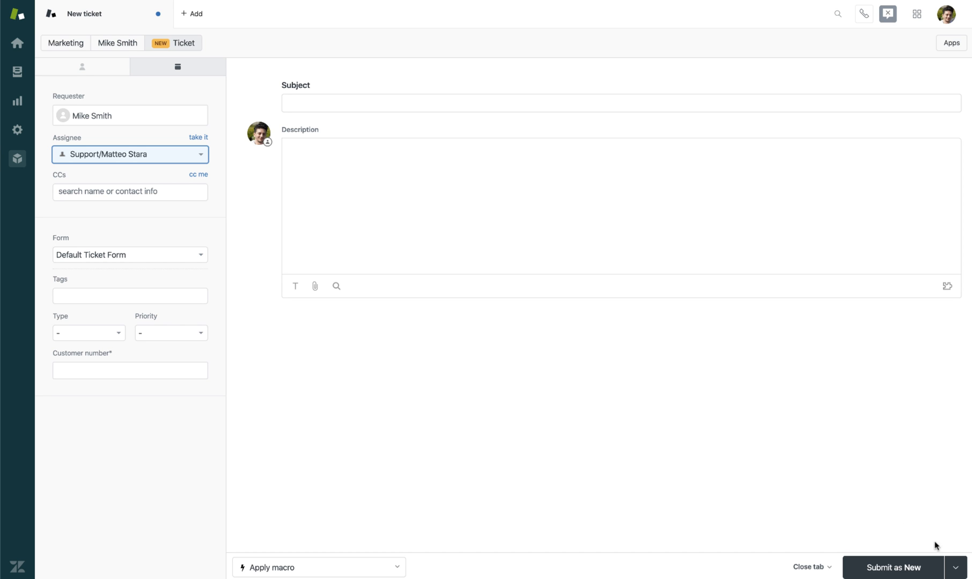
{"action": "left_click", "coordinate": [955, 568]}
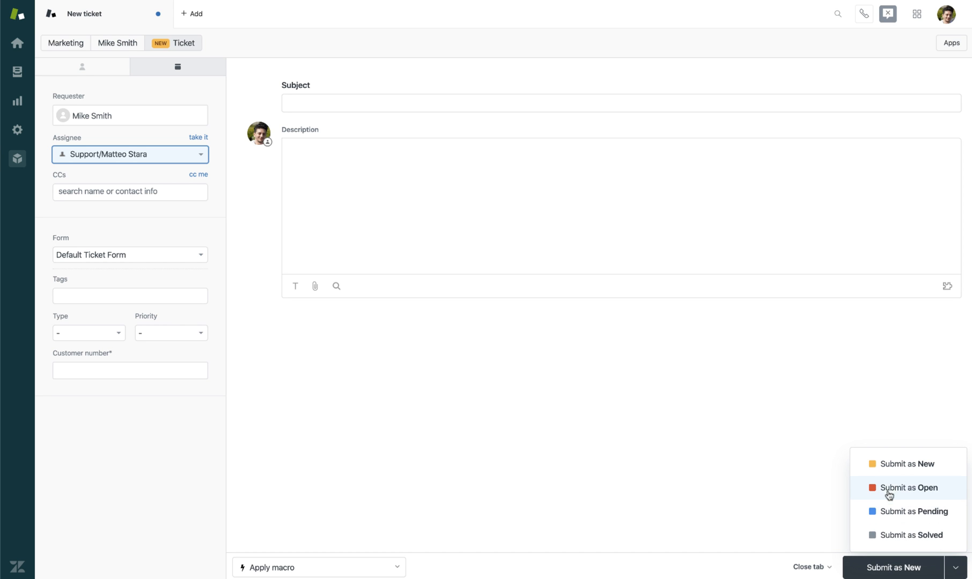
{"action": "mouse_move", "coordinate": [906, 534]}
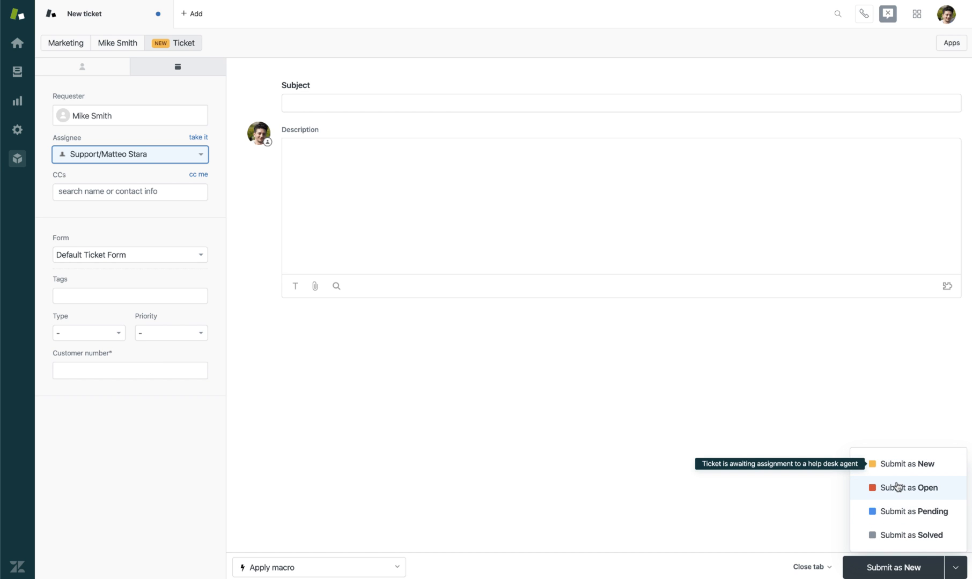
{"action": "mouse_move", "coordinate": [910, 535]}
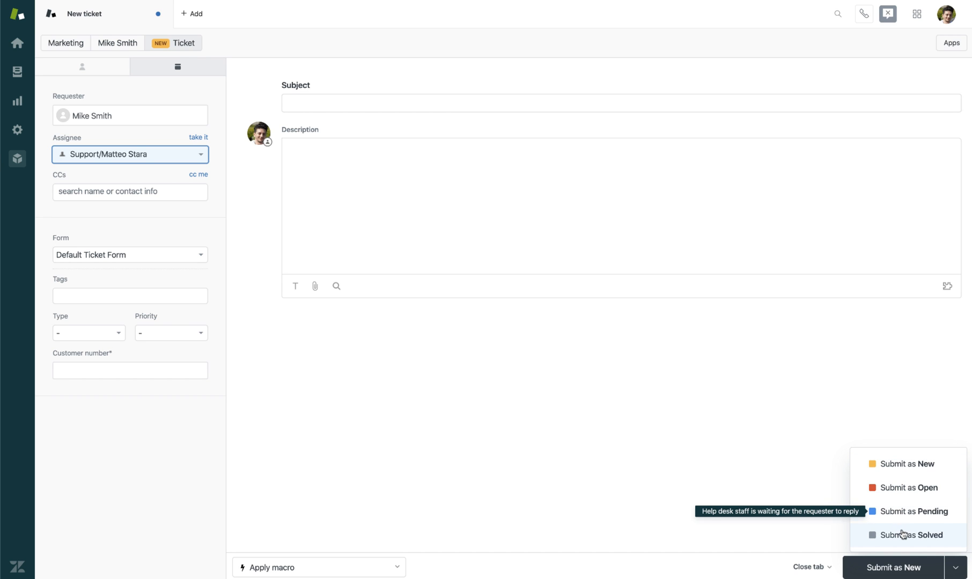
{"action": "mouse_move", "coordinate": [911, 510]}
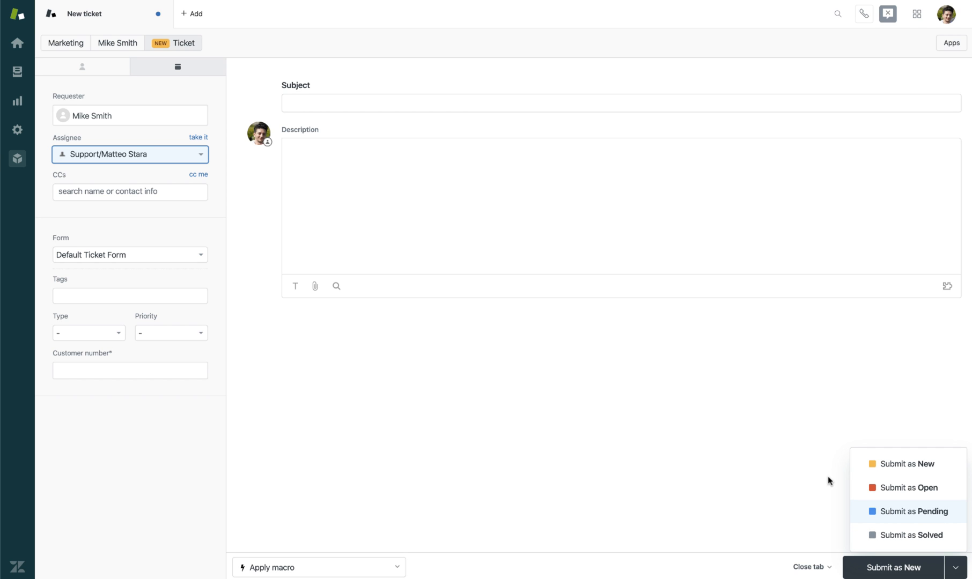
{"action": "mouse_move", "coordinate": [907, 465]}
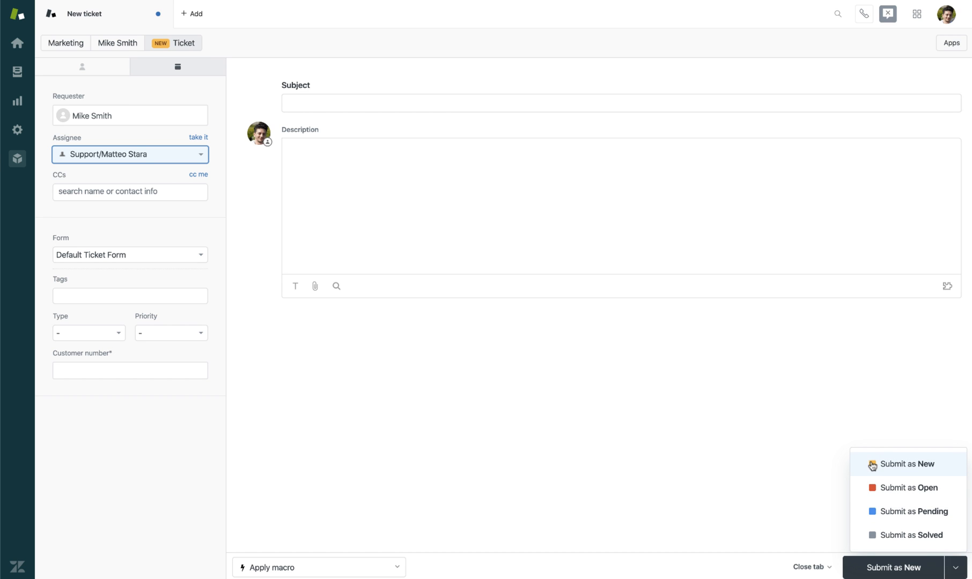
{"action": "mouse_move", "coordinate": [937, 525]}
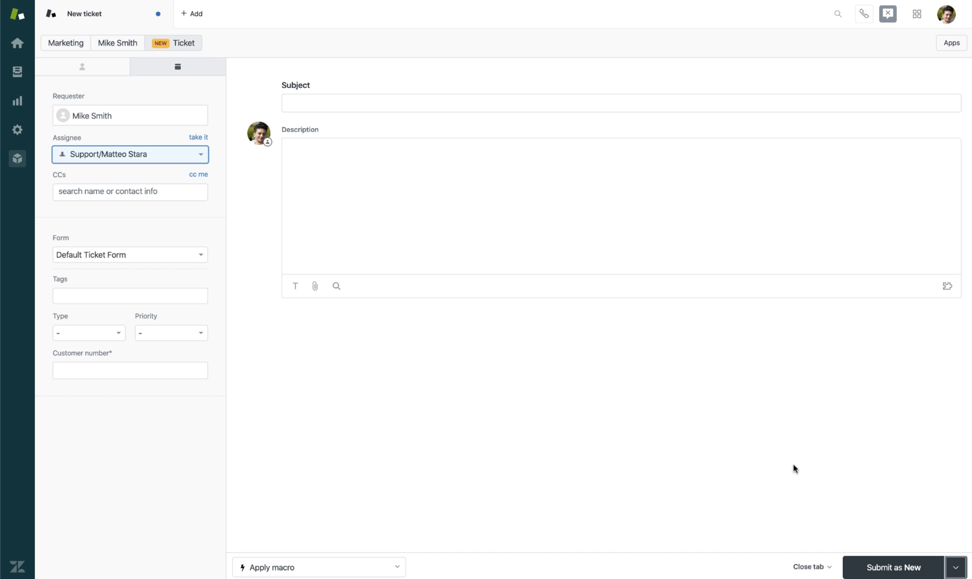
{"action": "mouse_move", "coordinate": [792, 462]}
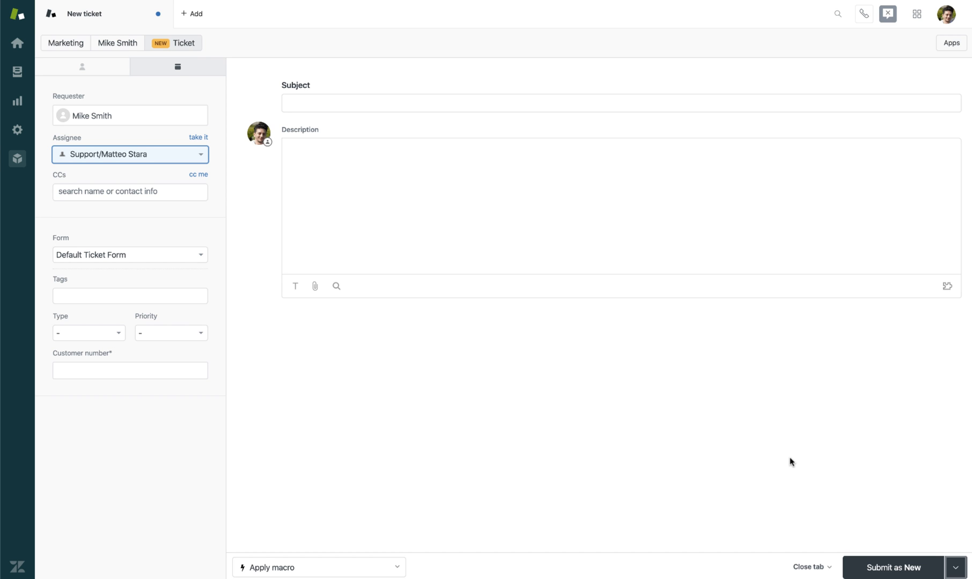
{"action": "mouse_move", "coordinate": [858, 513]}
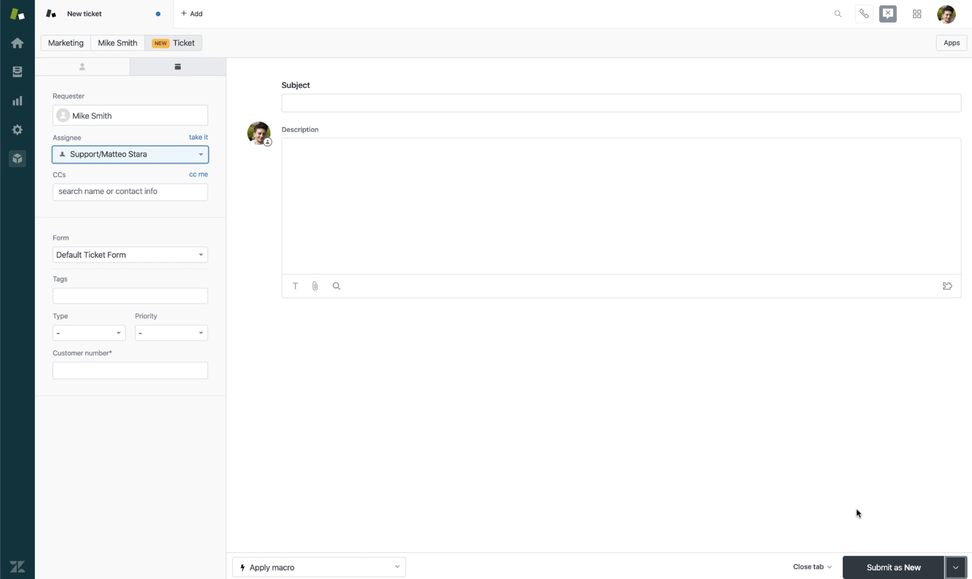